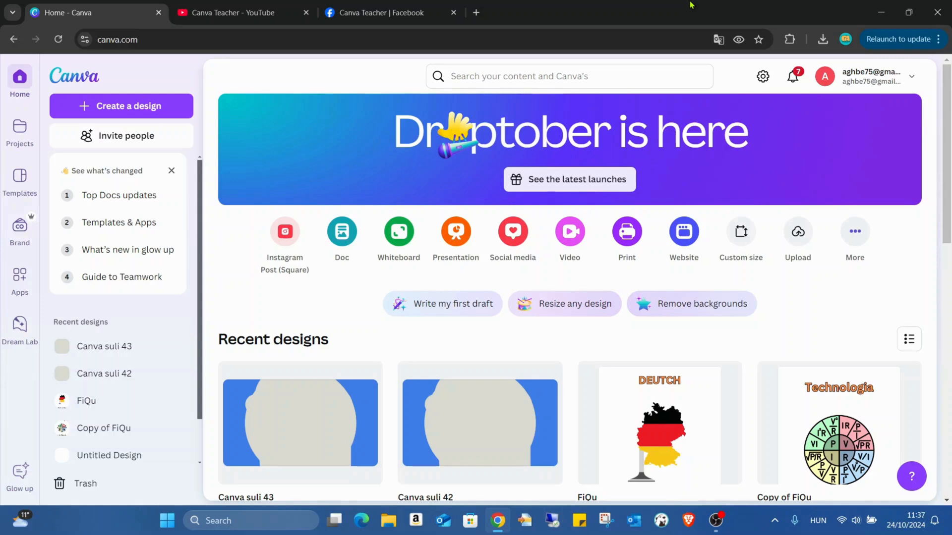
mouse_move(551, 16)
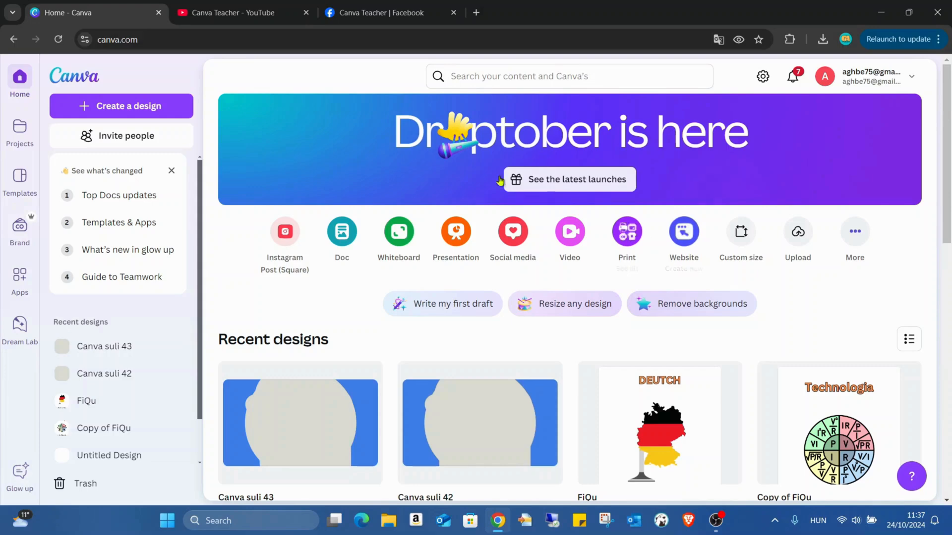
- Open 'See the latest launches' and scroll through the Droptober features
click(568, 179)
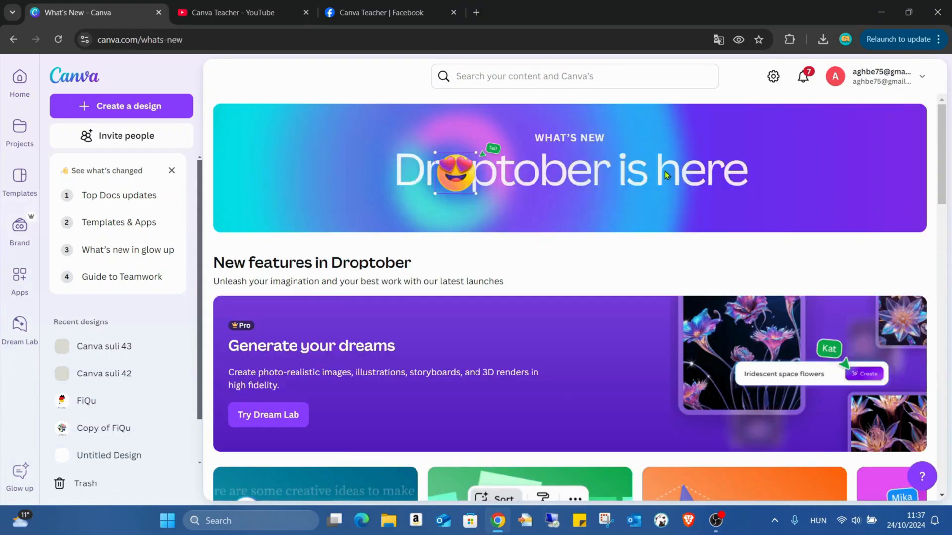
scroll(down, 3)
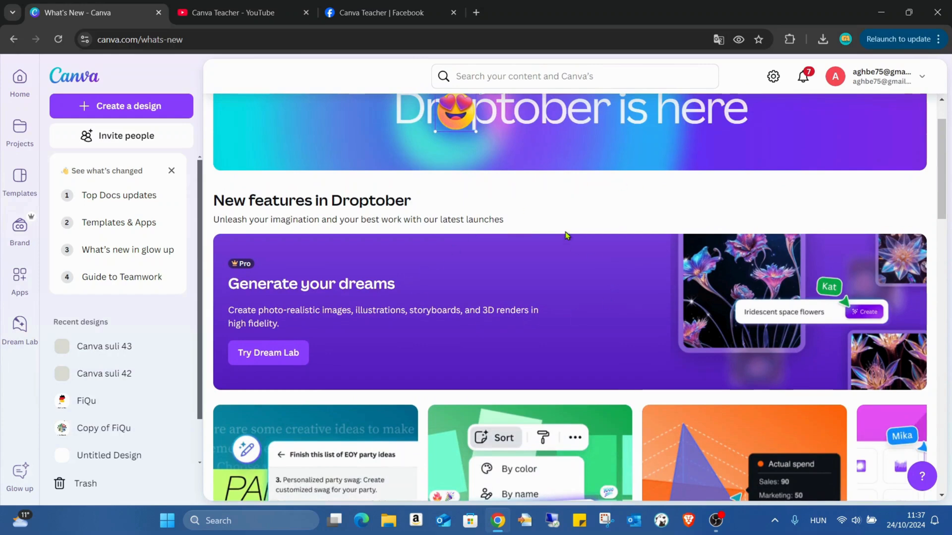
scroll(down, 3)
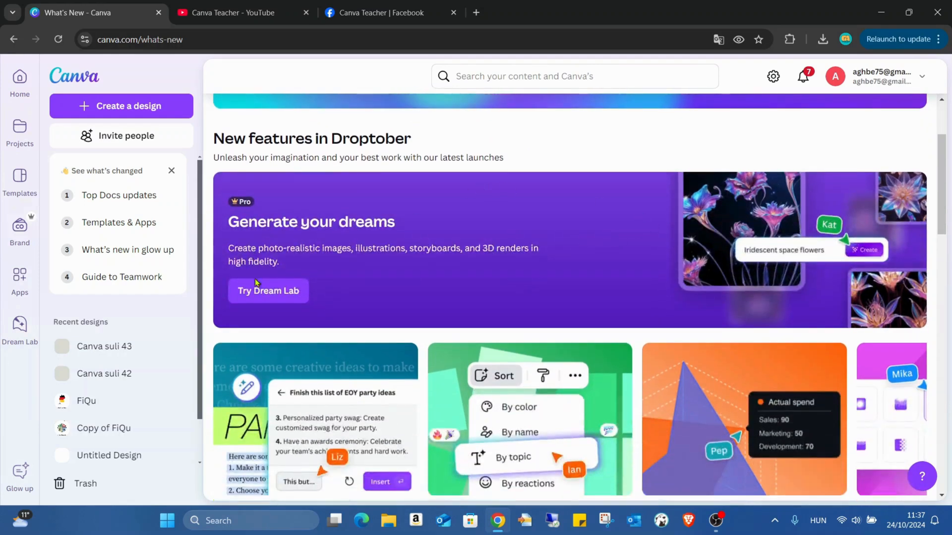
mouse_move(688, 190)
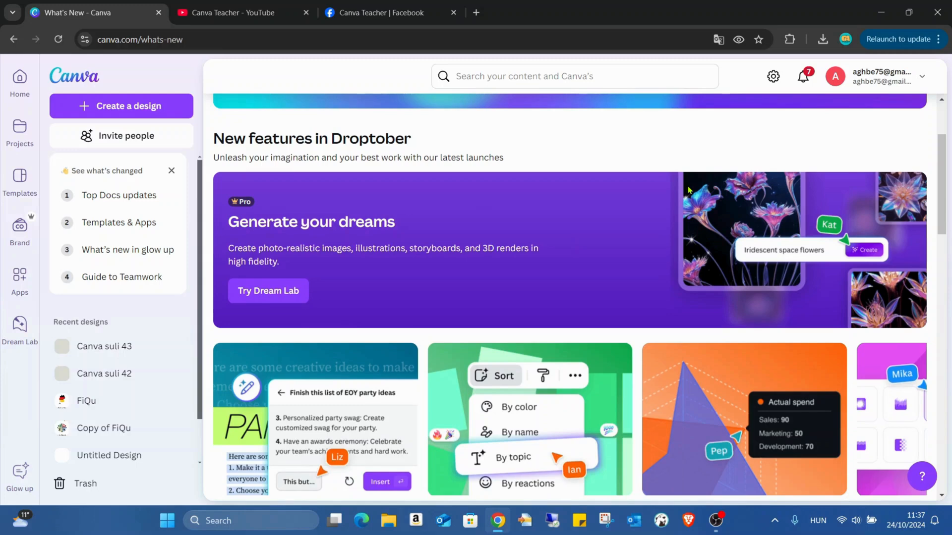
scroll(down, 3)
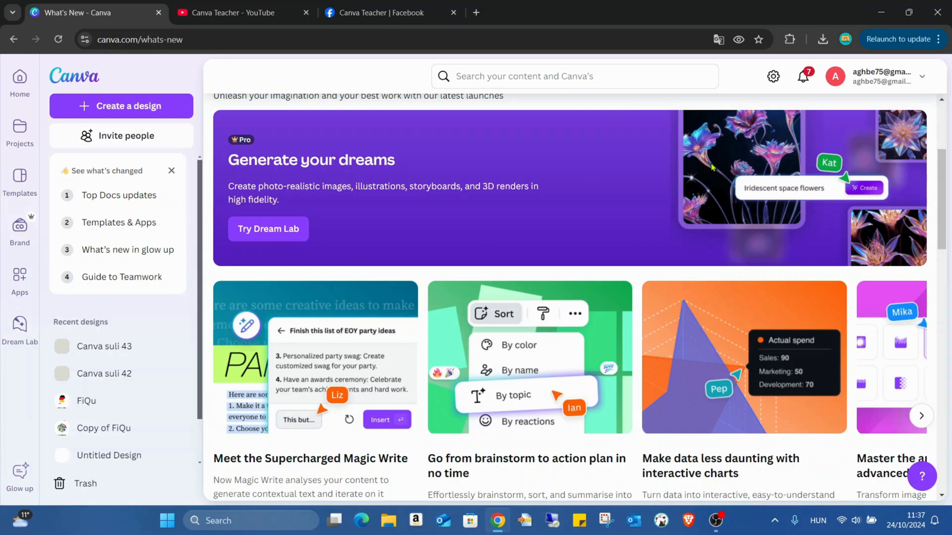
scroll(down, 3)
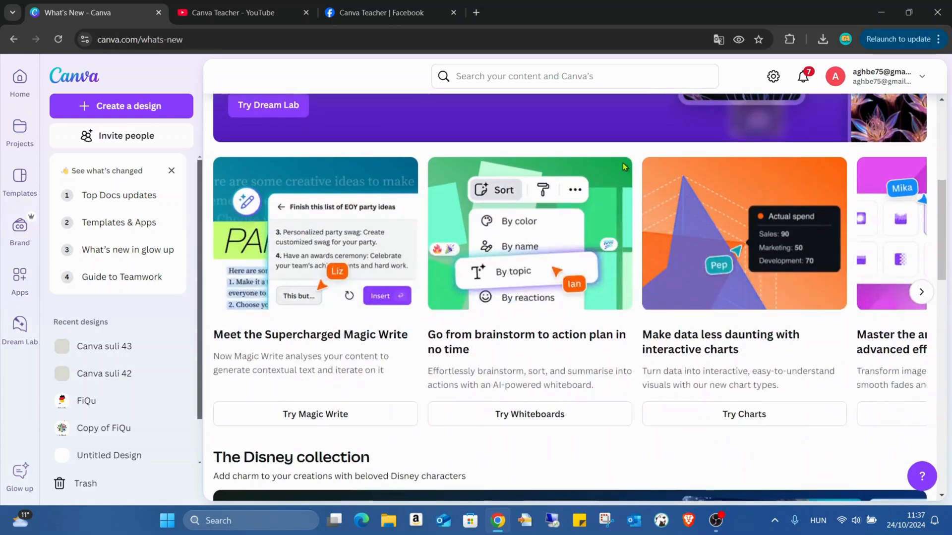
mouse_move(313, 315)
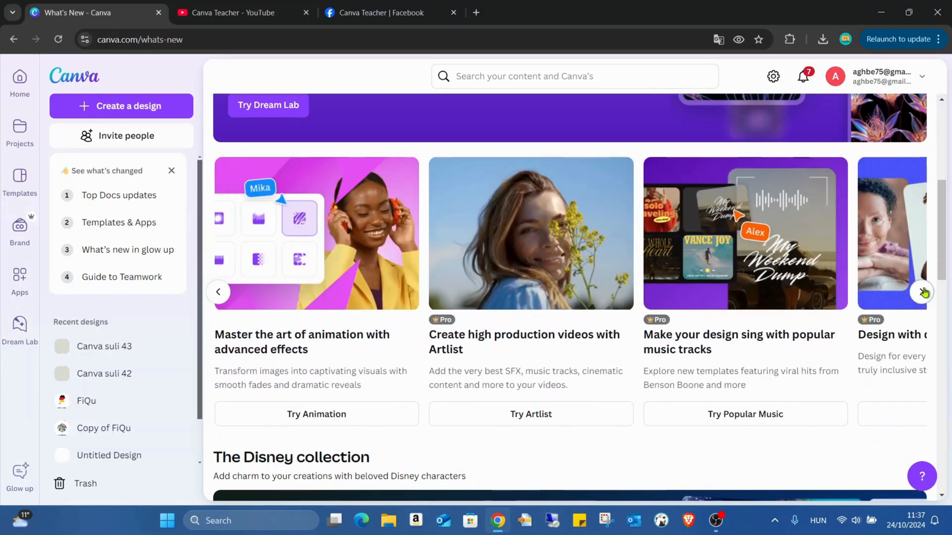
- Advance the feature carousel twice and scroll down to the Disney collection
click(922, 292)
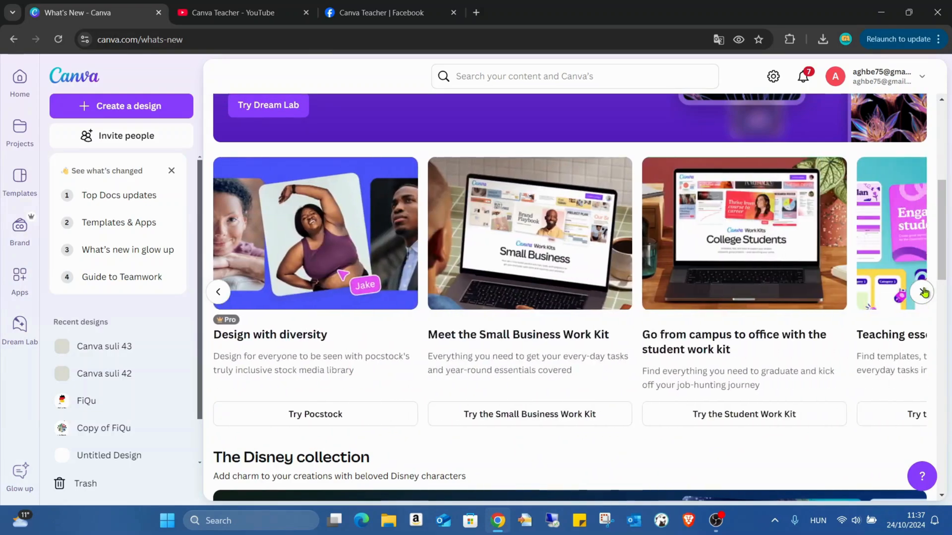
click(923, 292)
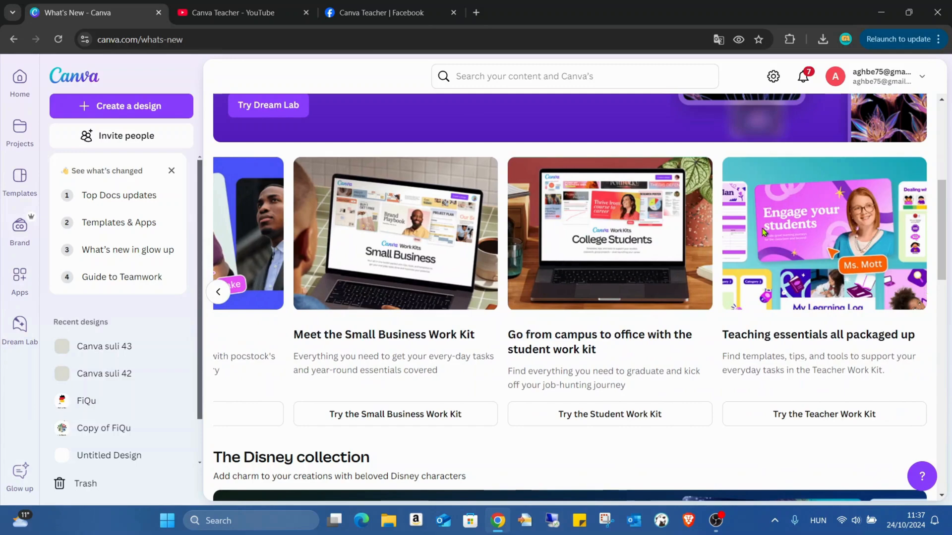
scroll(down, 3)
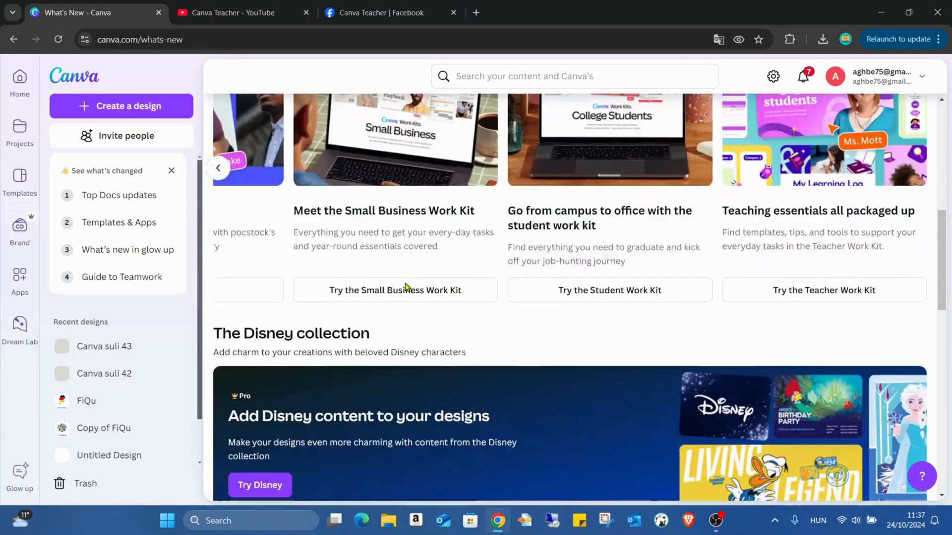
scroll(down, 3)
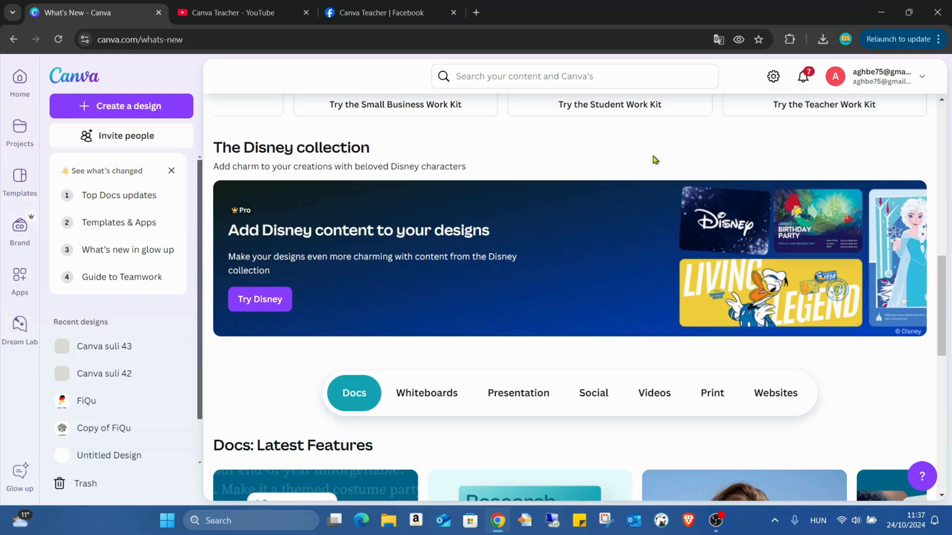
mouse_move(397, 267)
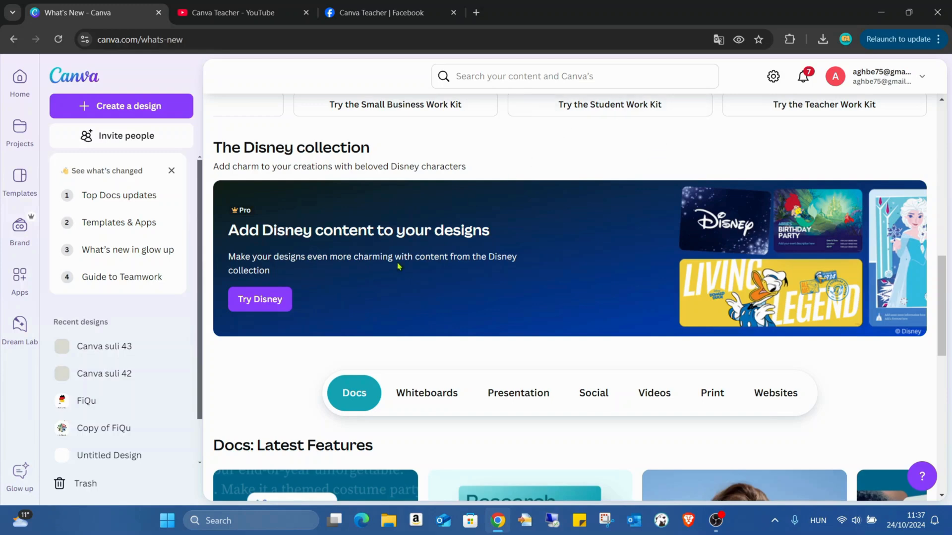
- Open 'Try Disney' in a new tab and scroll its featured designs and templates
click(259, 300)
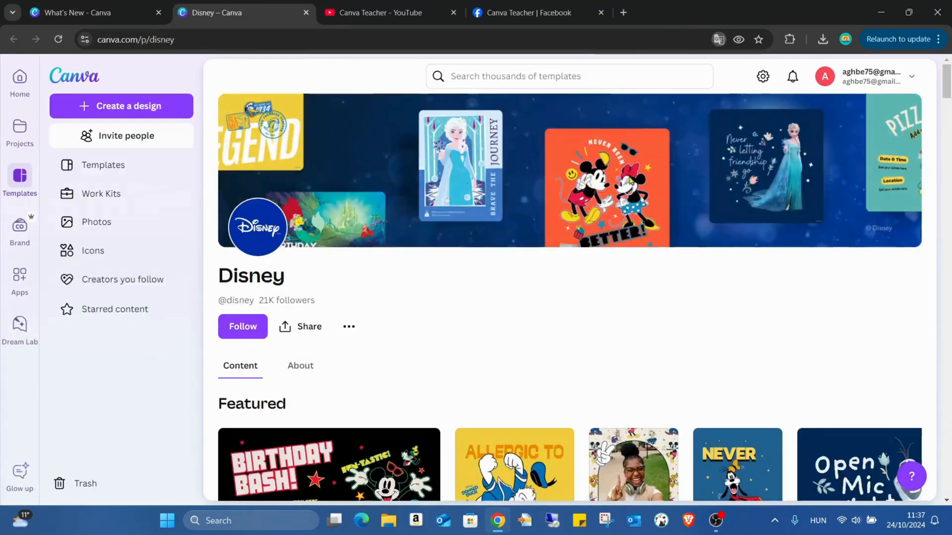
scroll(down, 3)
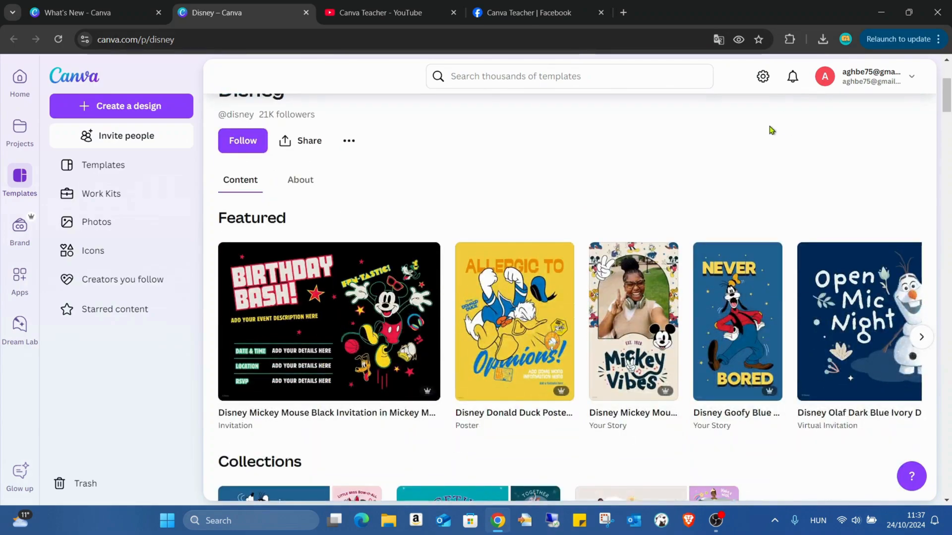
scroll(down, 3)
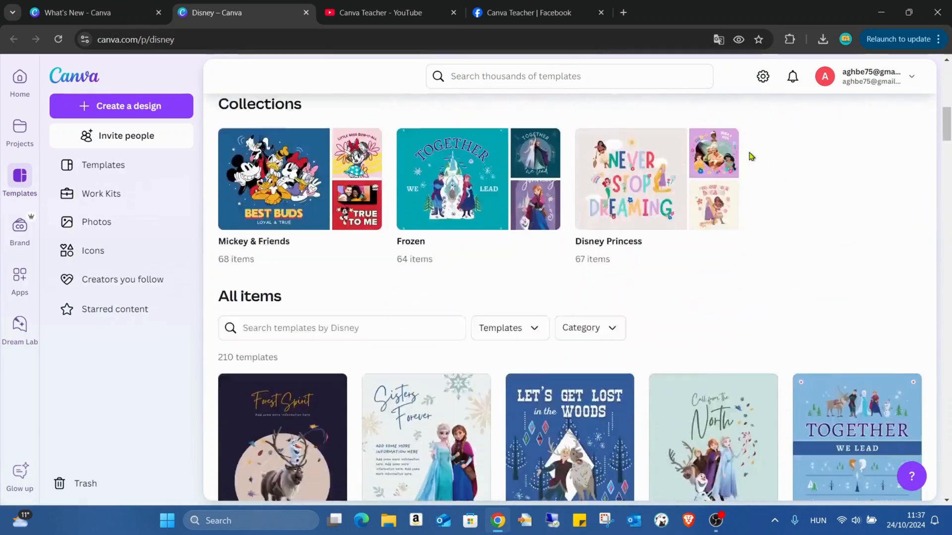
scroll(down, 3)
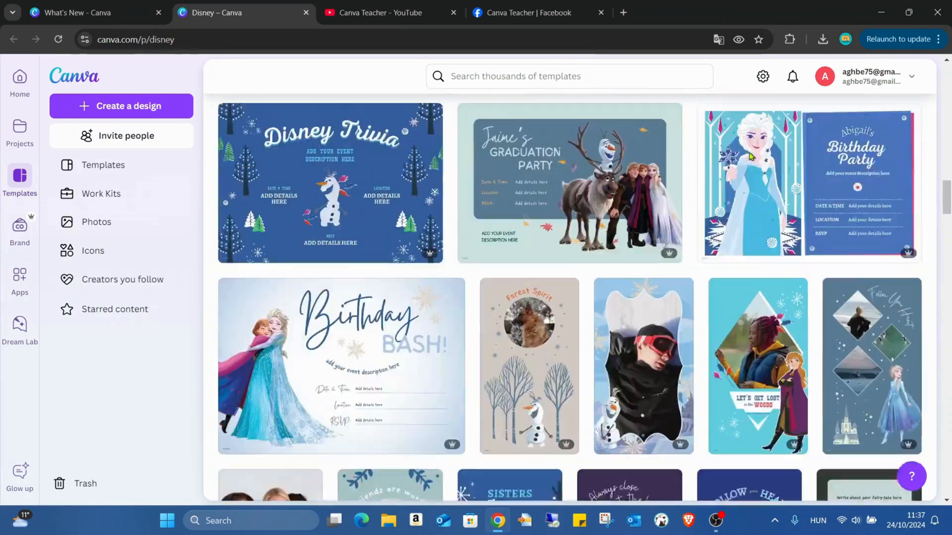
scroll(down, 3)
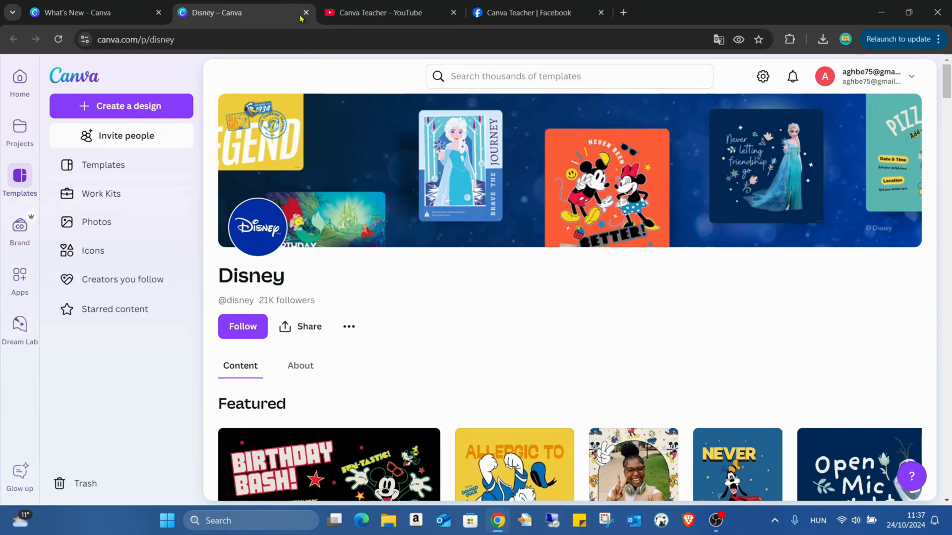
- Back on What's New, browse the Presentation, Videos and Websites feature sets
click(92, 12)
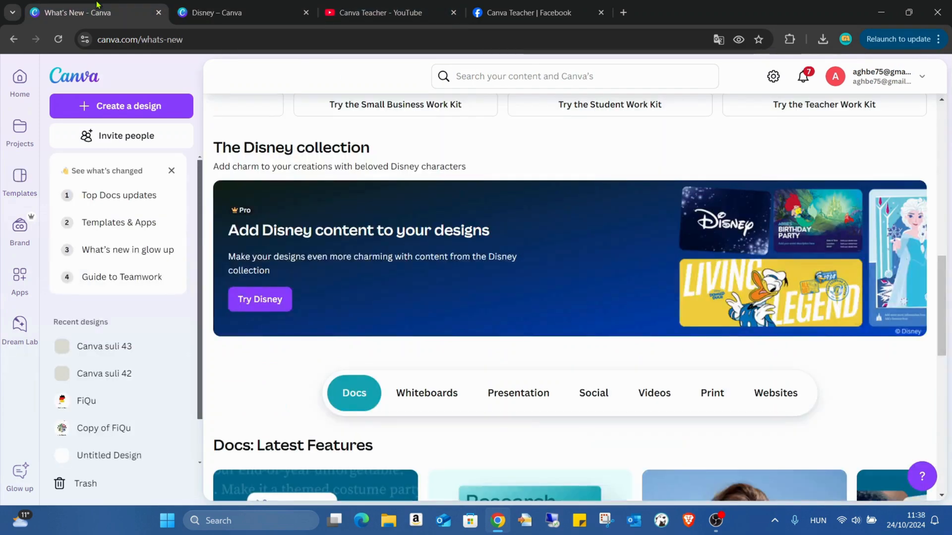
scroll(down, 3)
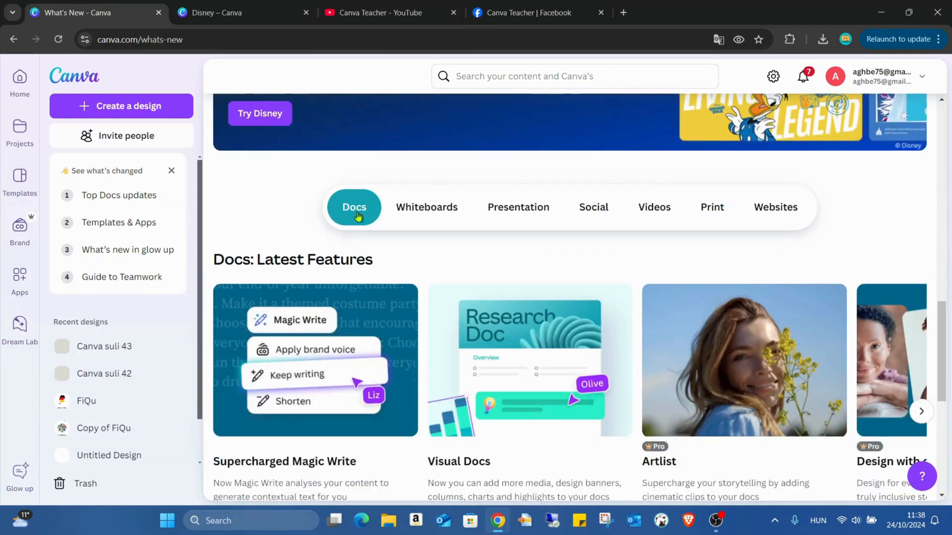
mouse_move(428, 230)
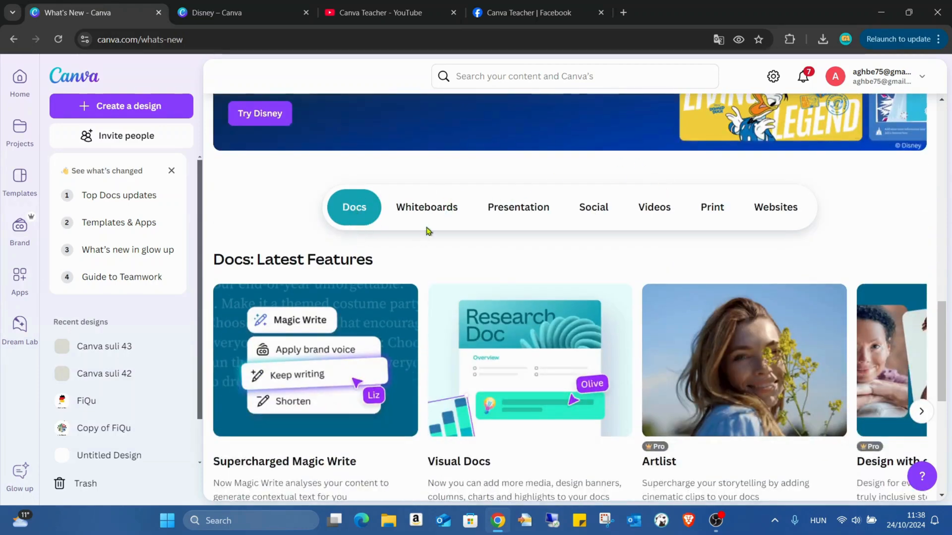
click(518, 207)
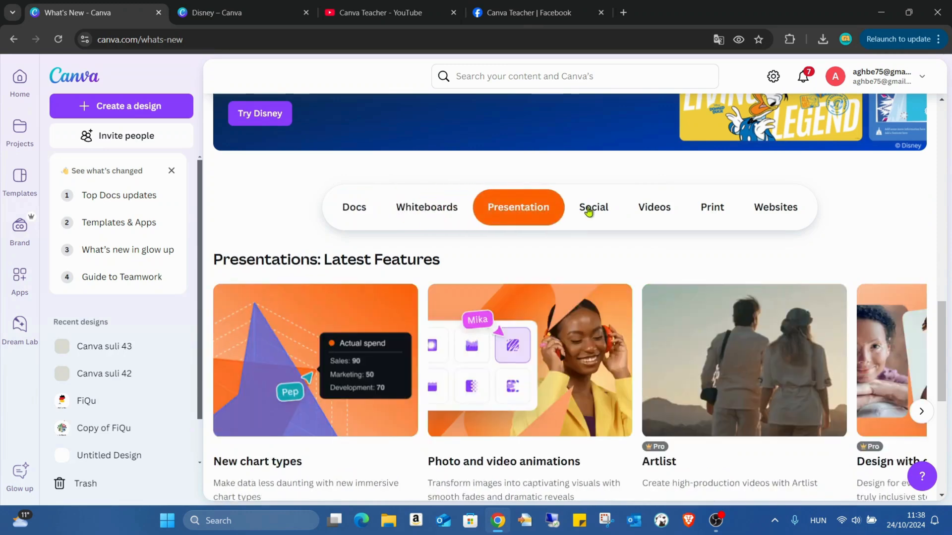
click(654, 208)
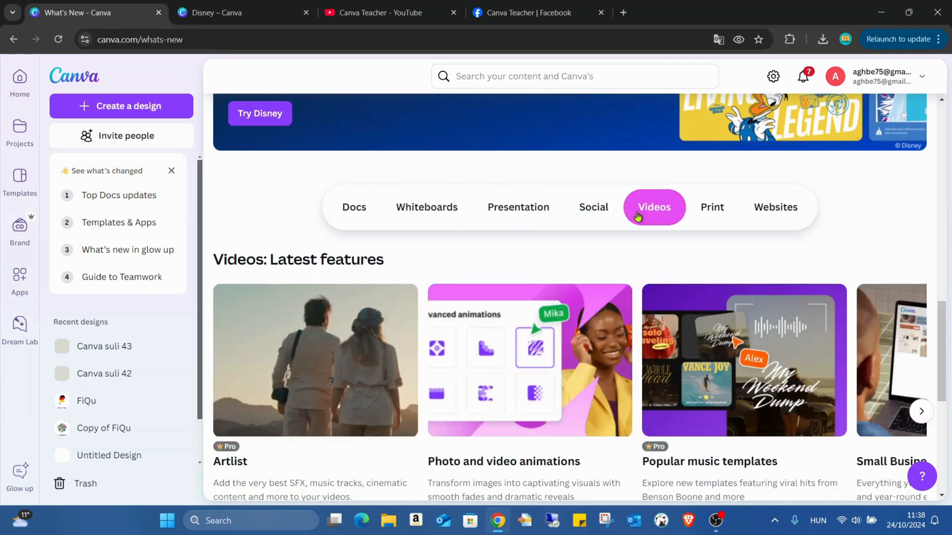
click(776, 207)
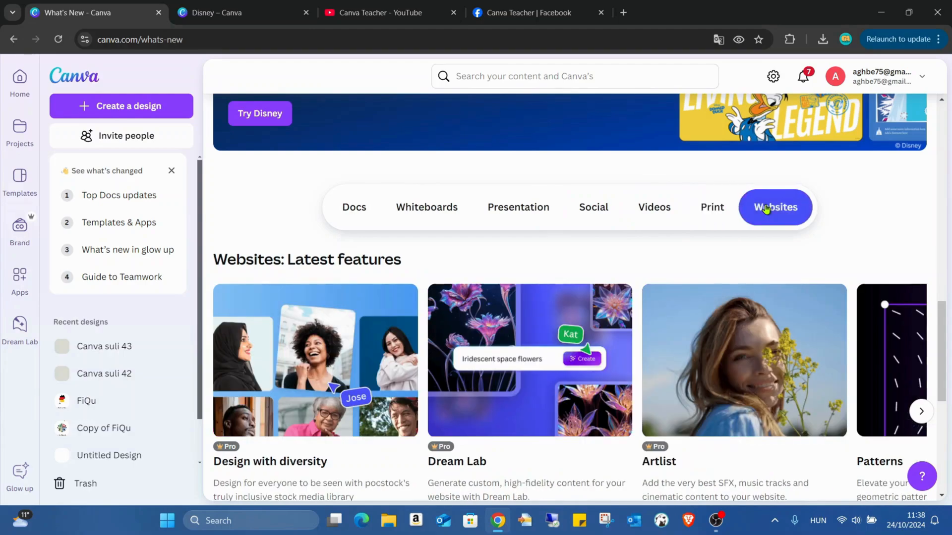
scroll(down, 3)
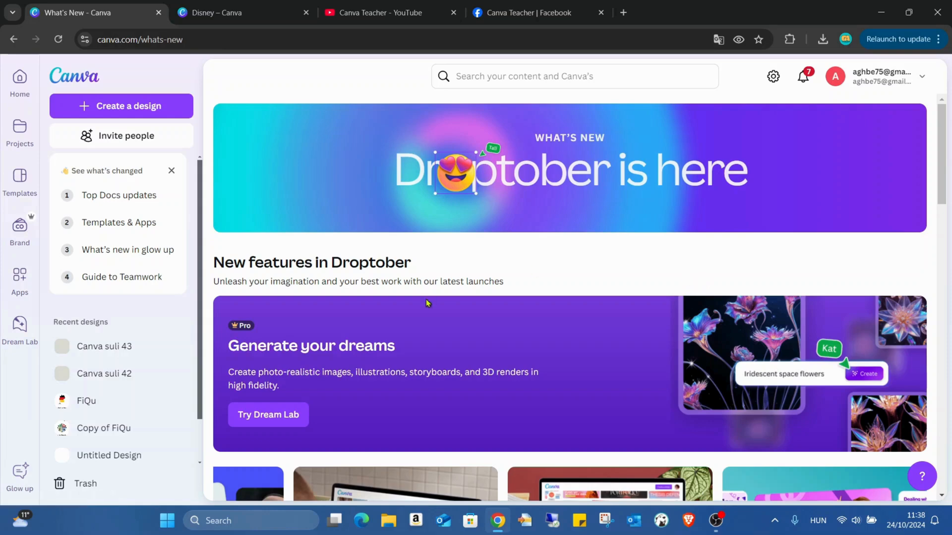
mouse_move(711, 358)
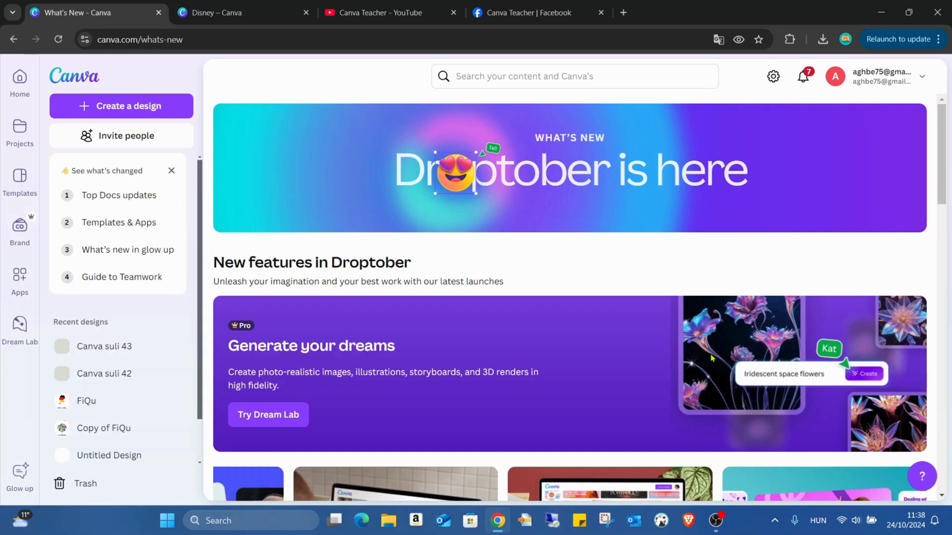
mouse_move(595, 449)
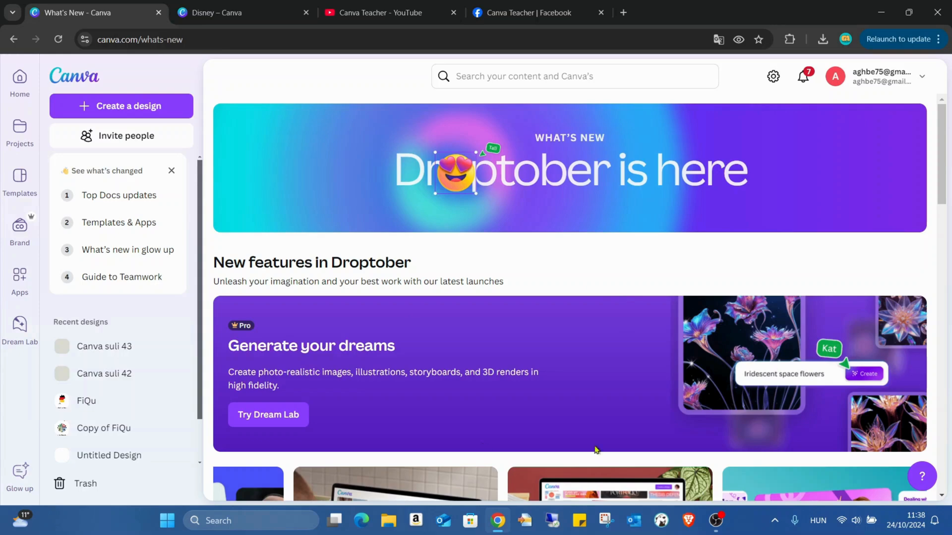
mouse_move(262, 439)
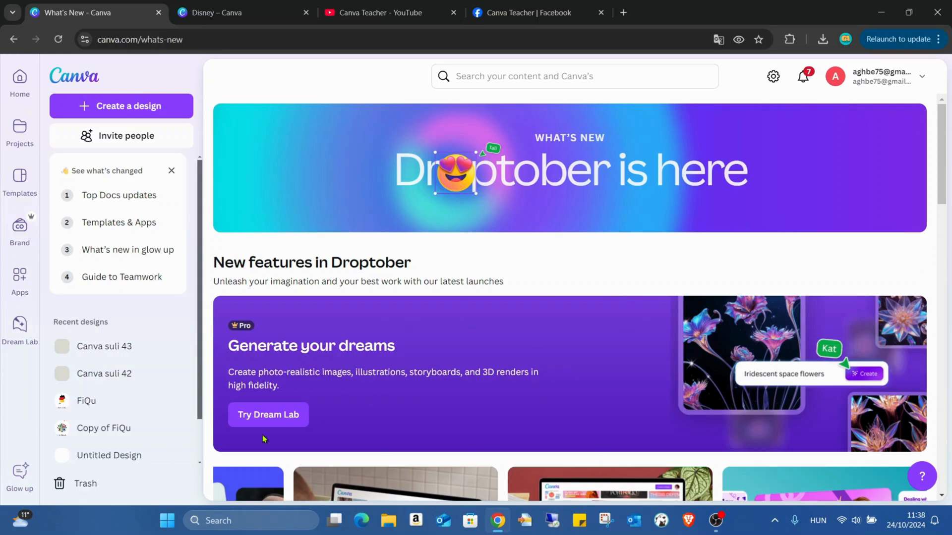
- Open the Dream Lab tab and scroll through past bonsai-woman generations
click(268, 415)
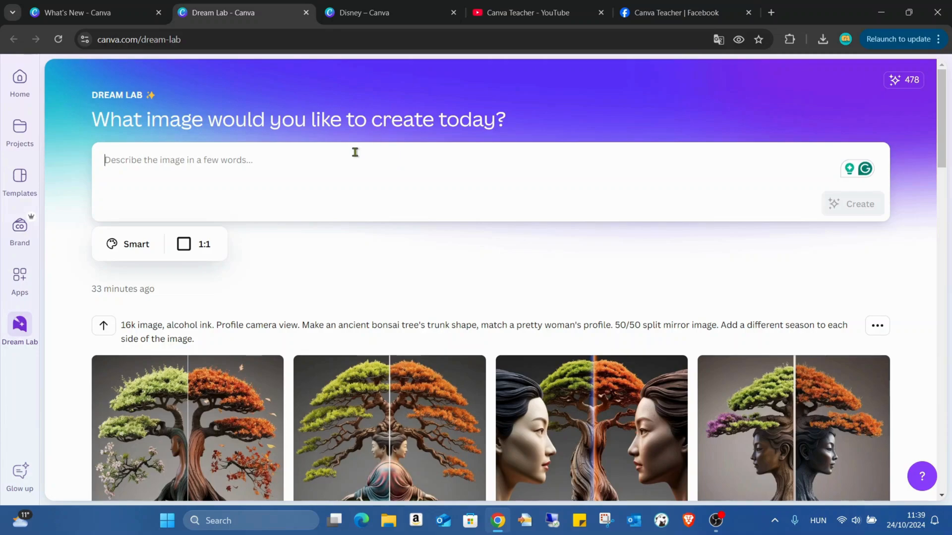
scroll(down, 3)
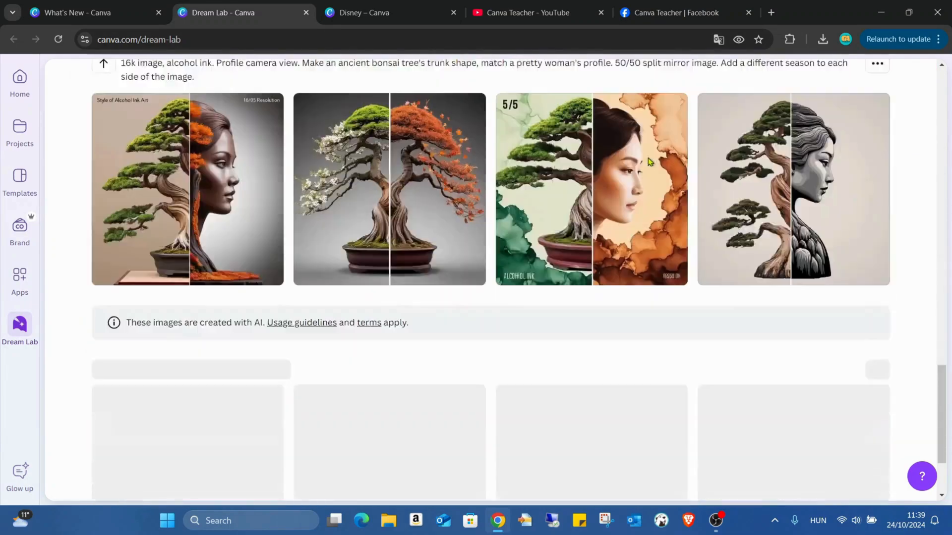
scroll(down, 3)
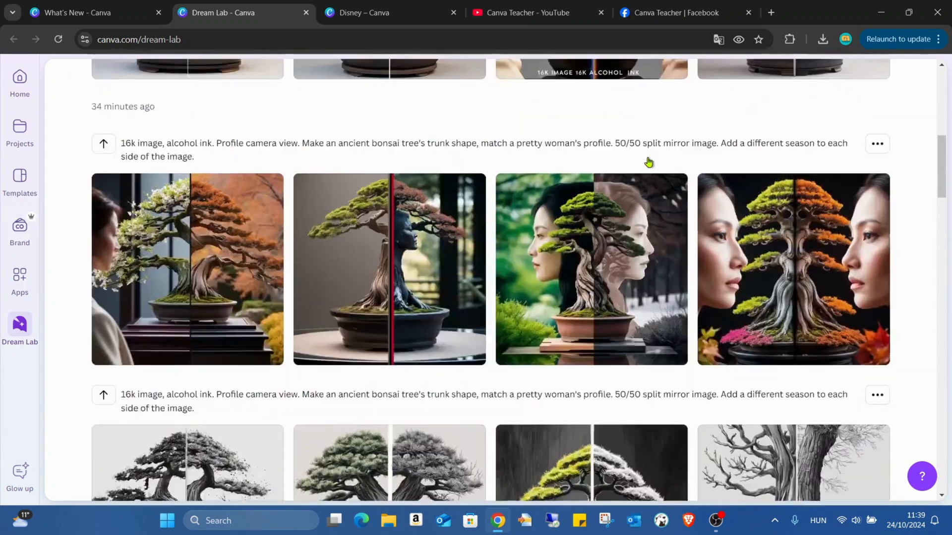
scroll(up, 3)
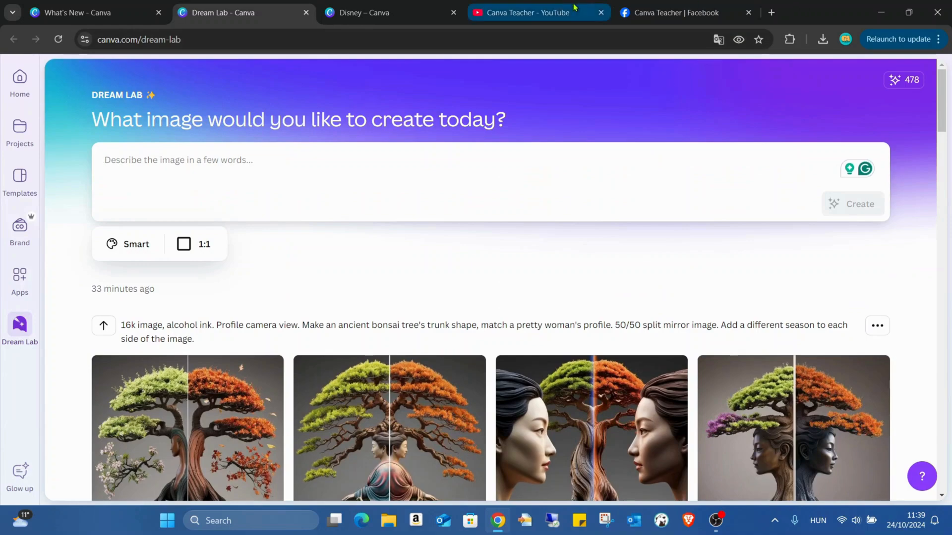
- Switch to the Canva Teacher Facebook group and scroll through its AI prompt posts
click(683, 12)
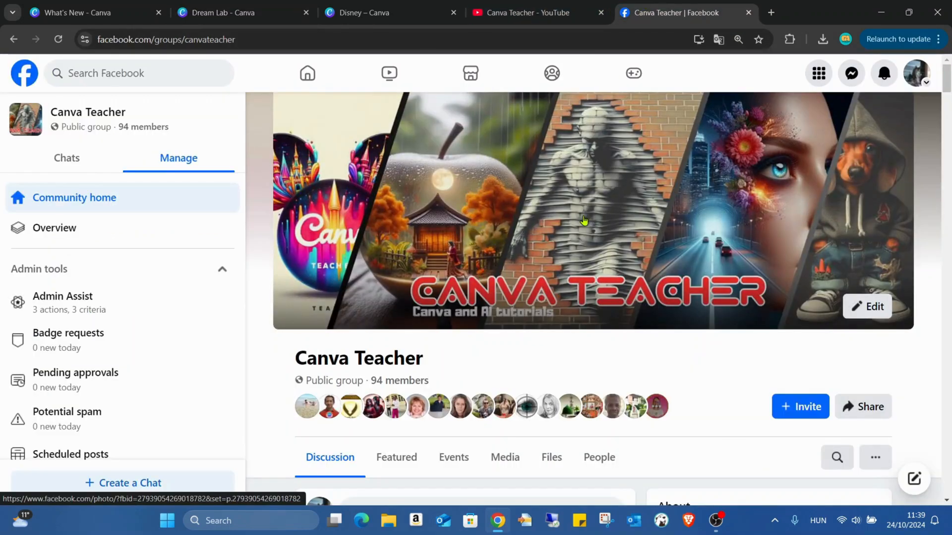
scroll(down, 3)
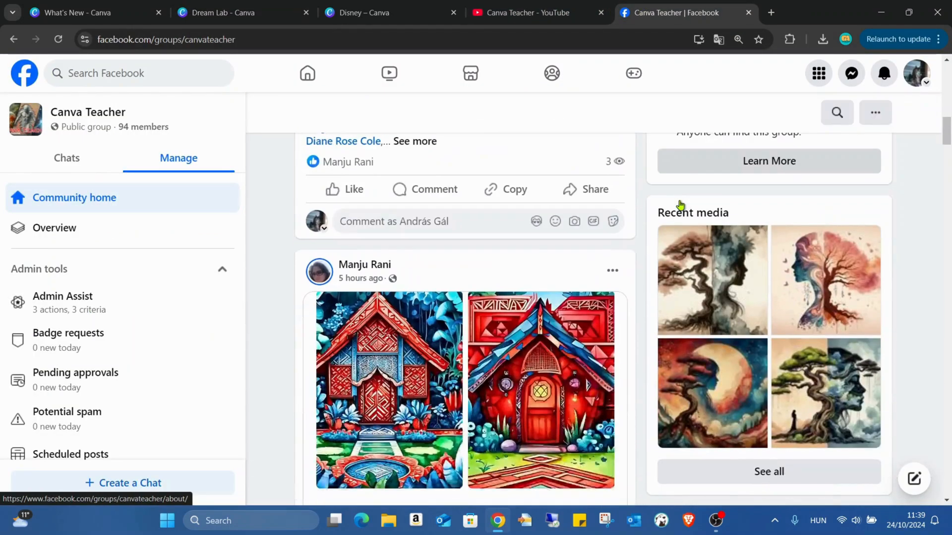
scroll(down, 3)
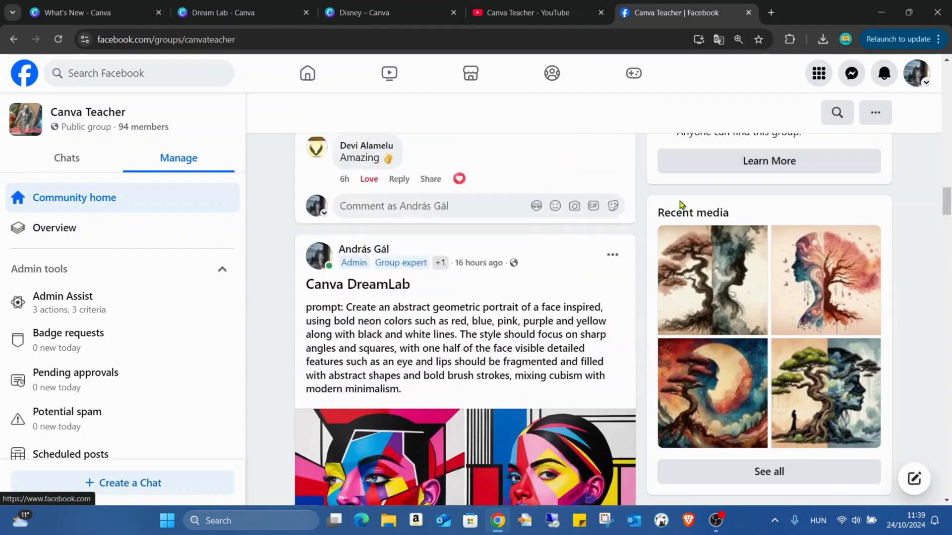
scroll(down, 3)
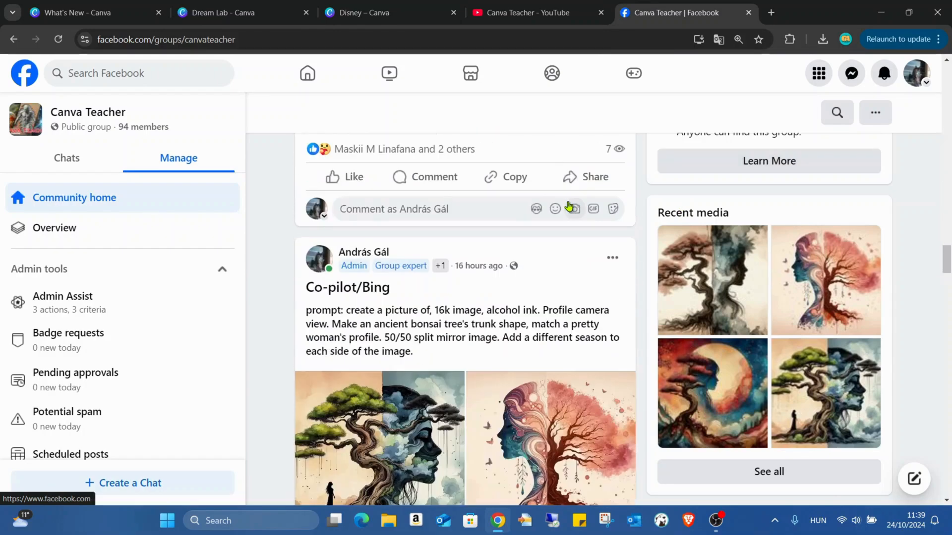
scroll(down, 3)
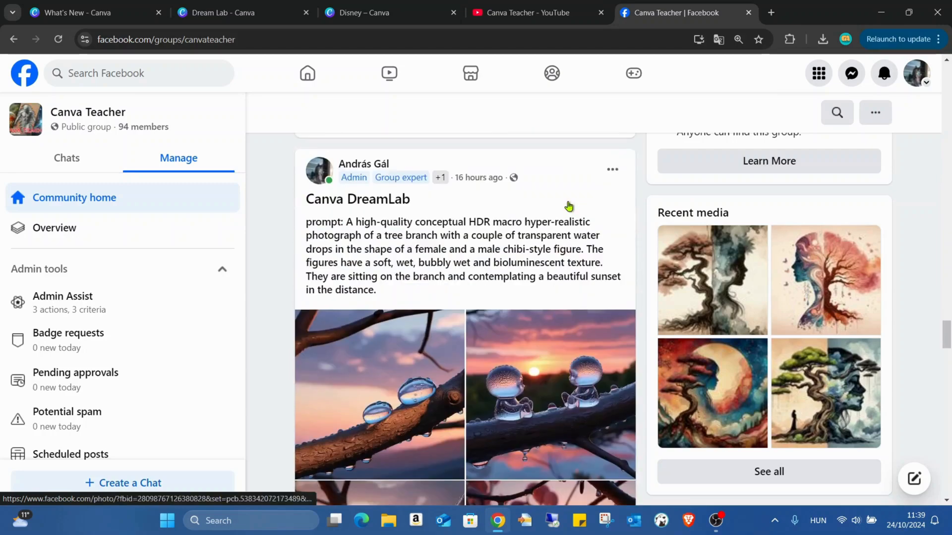
scroll(down, 3)
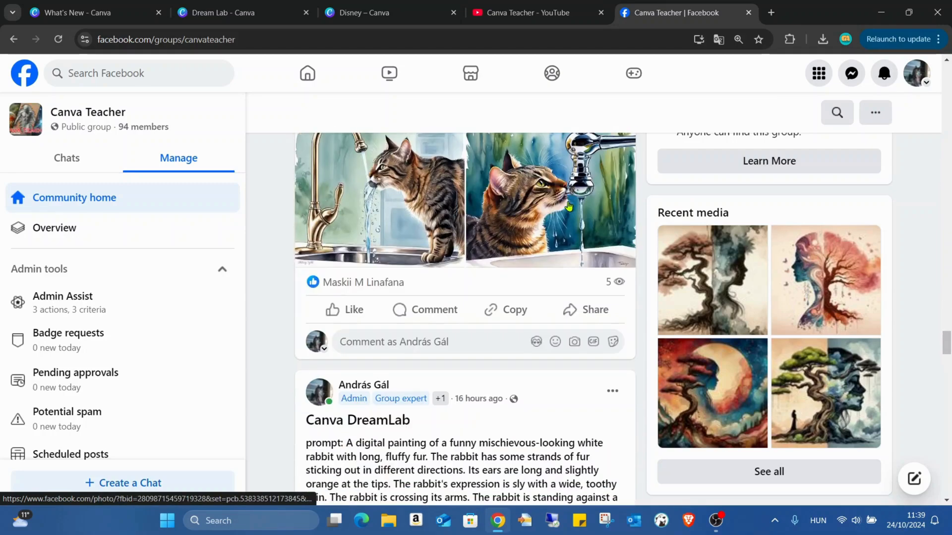
scroll(down, 3)
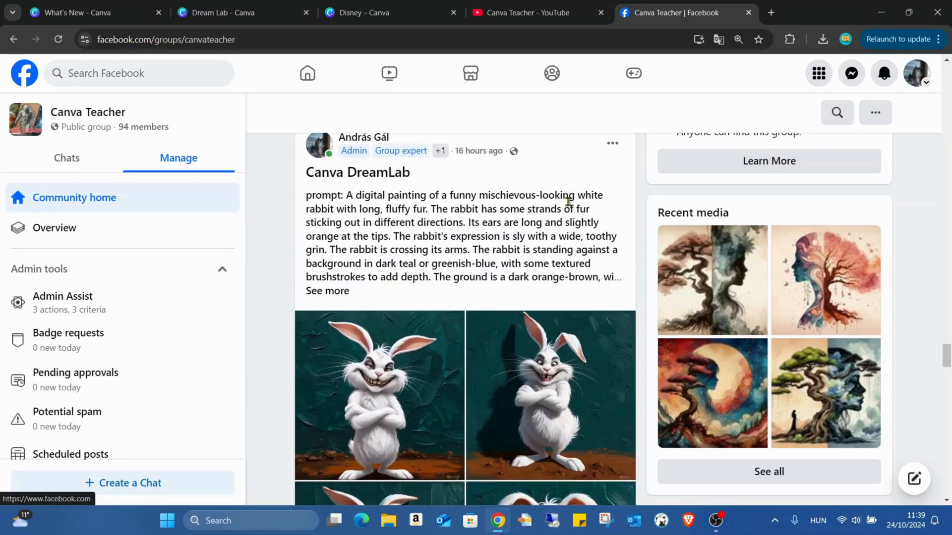
scroll(down, 3)
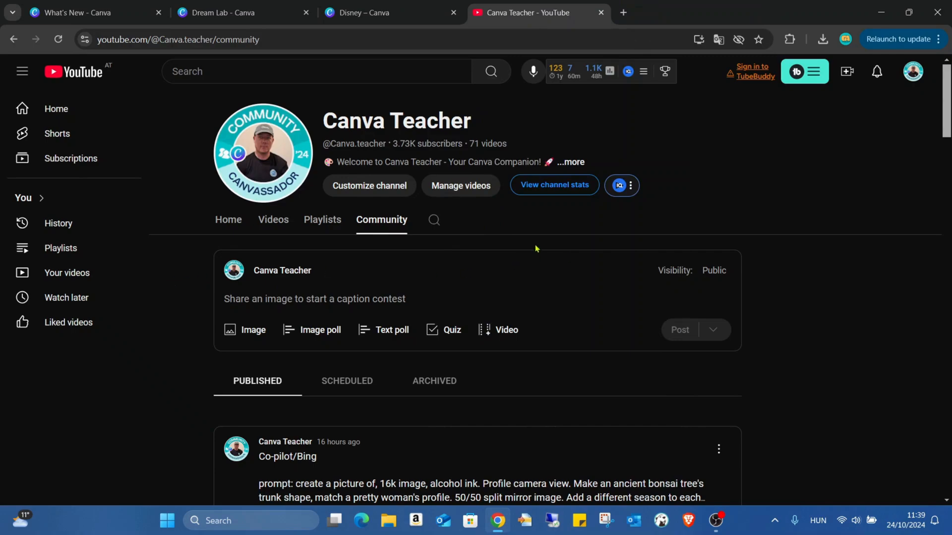
- Scroll through Canva Teacher's YouTube Community posts, then close that channel tab
scroll(down, 3)
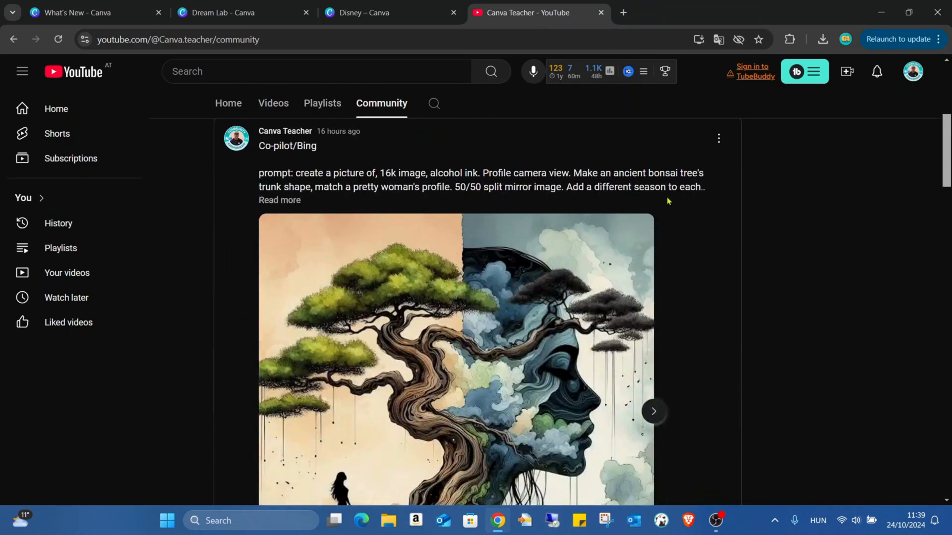
scroll(down, 3)
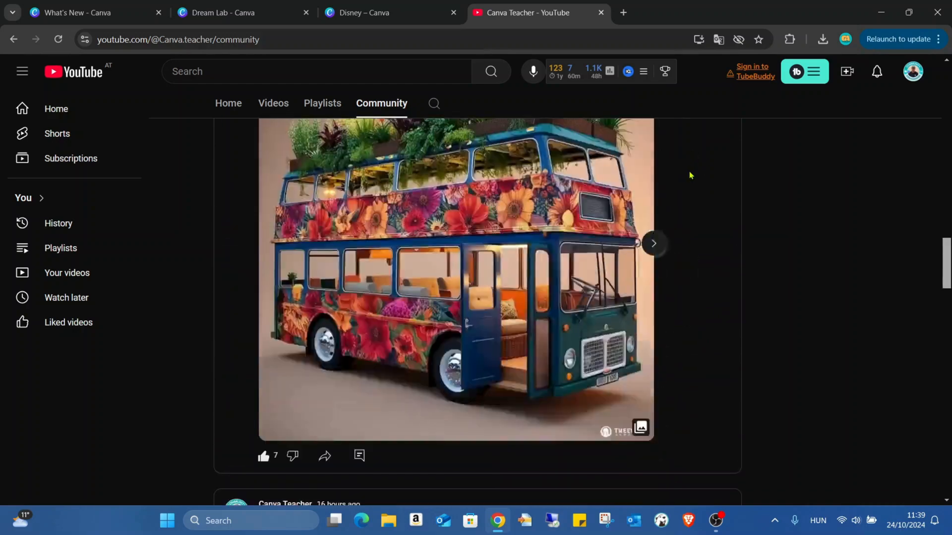
scroll(down, 3)
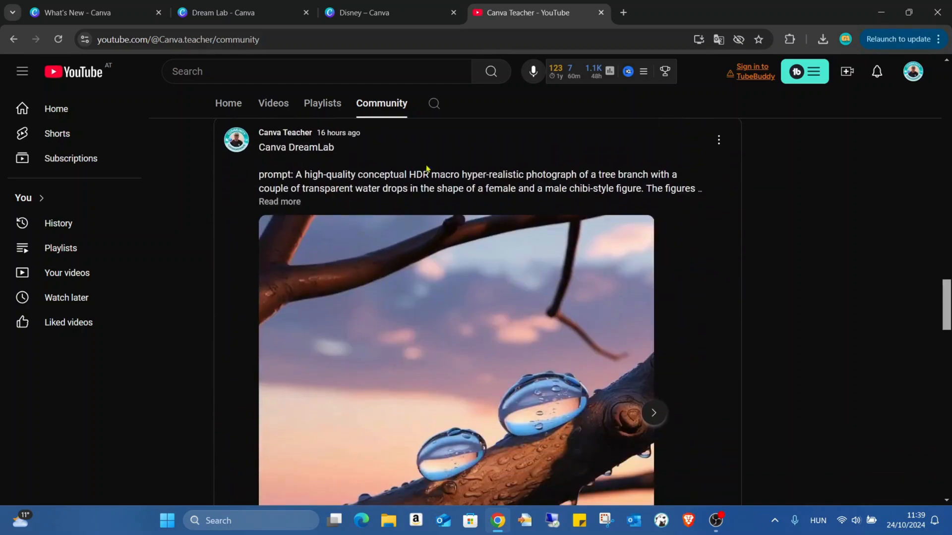
scroll(down, 3)
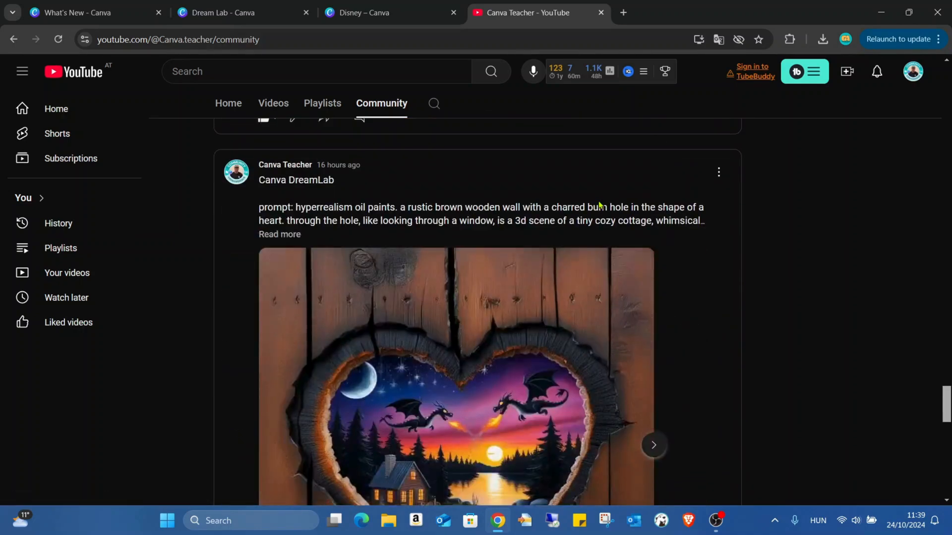
scroll(down, 3)
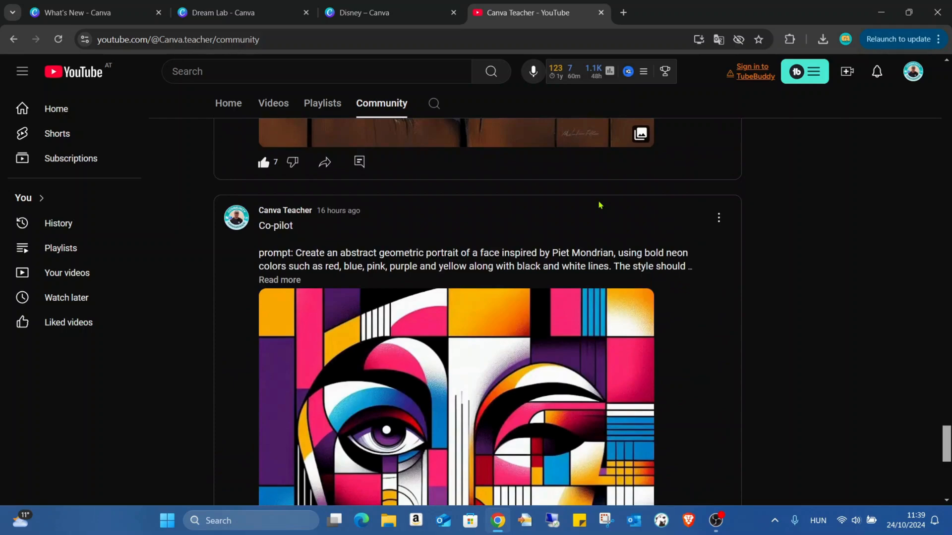
scroll(down, 3)
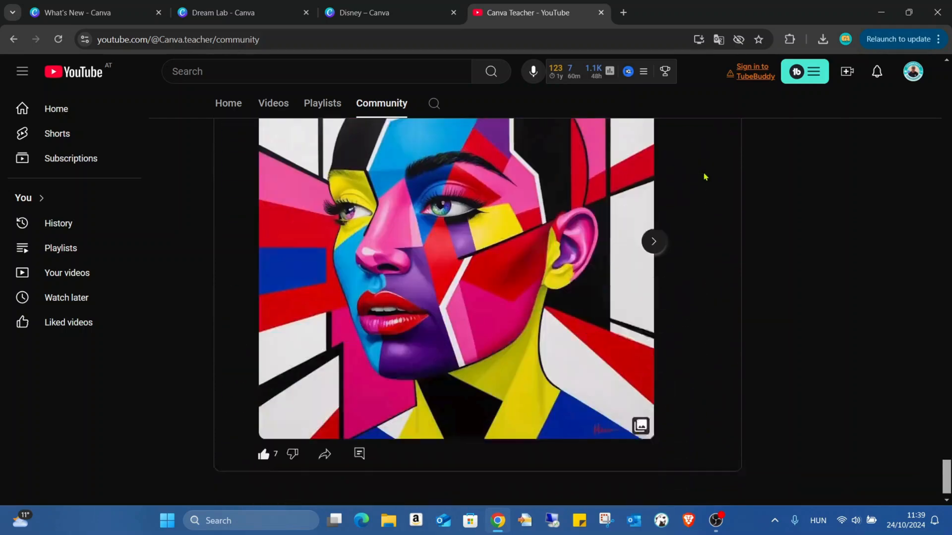
scroll(down, 3)
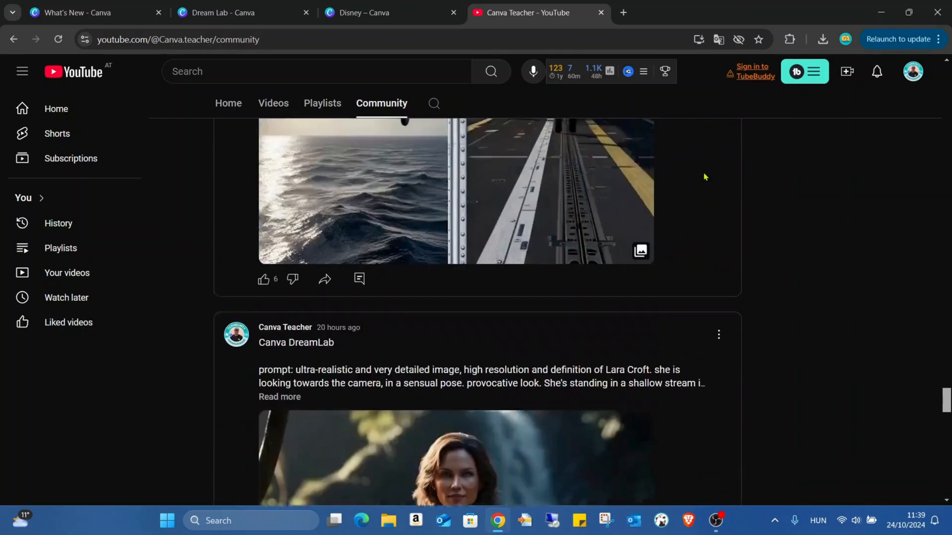
scroll(down, 3)
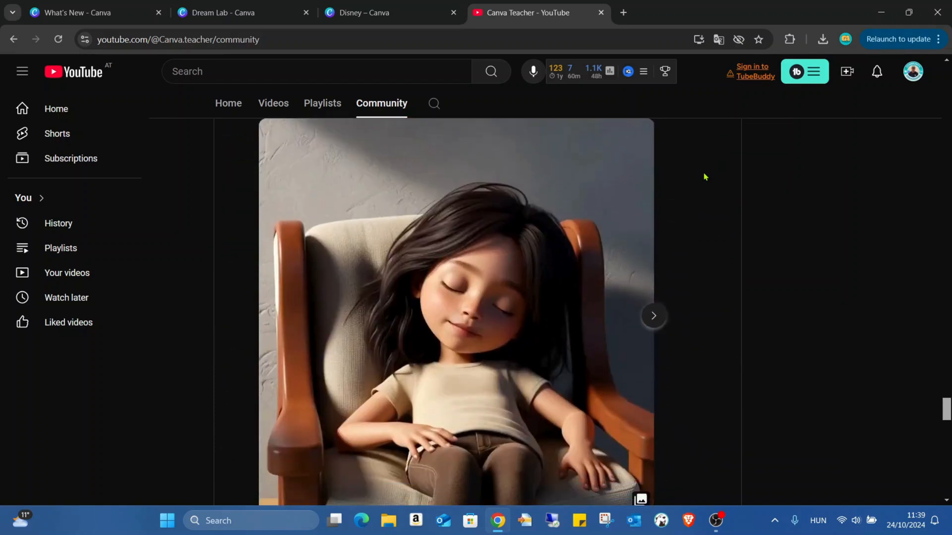
scroll(down, 3)
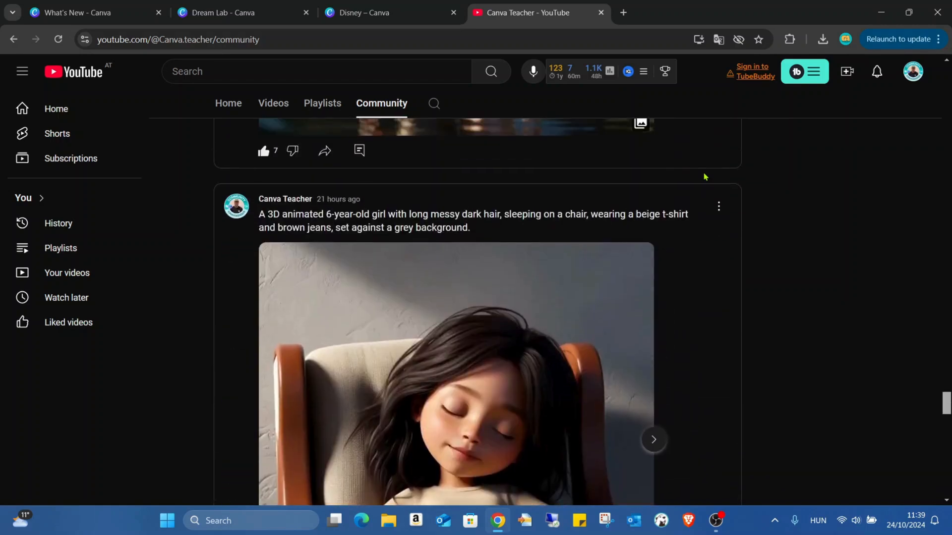
scroll(down, 3)
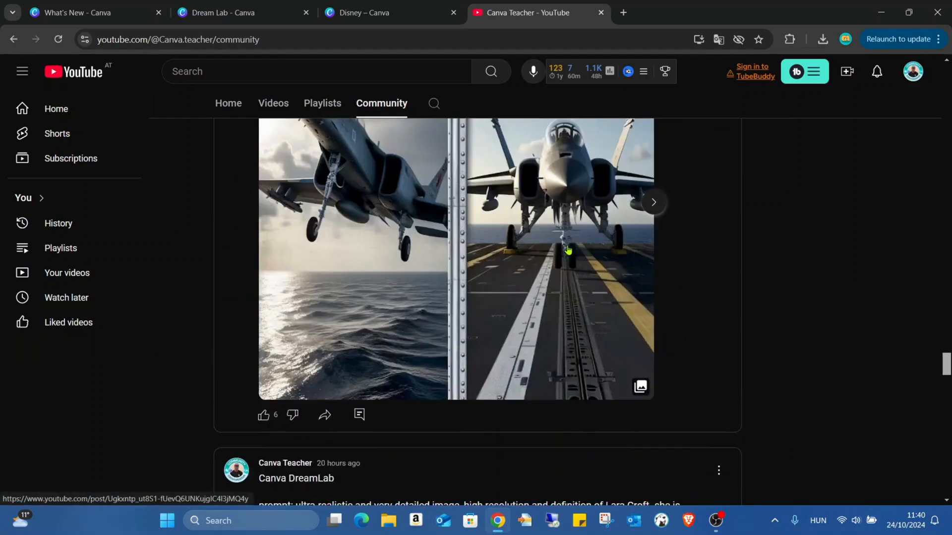
click(653, 203)
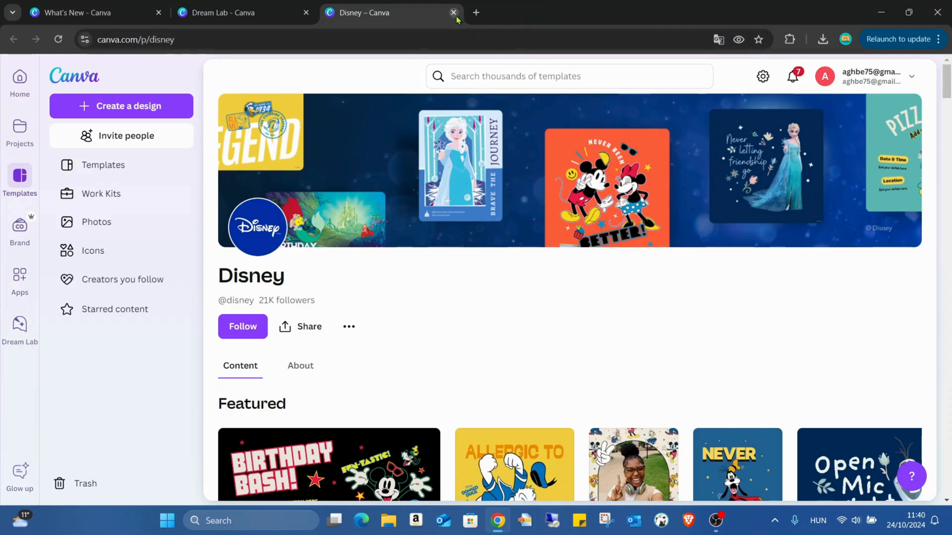
- Close the Disney tab and reuse the earlier bonsai prompt in Dream Lab
click(452, 12)
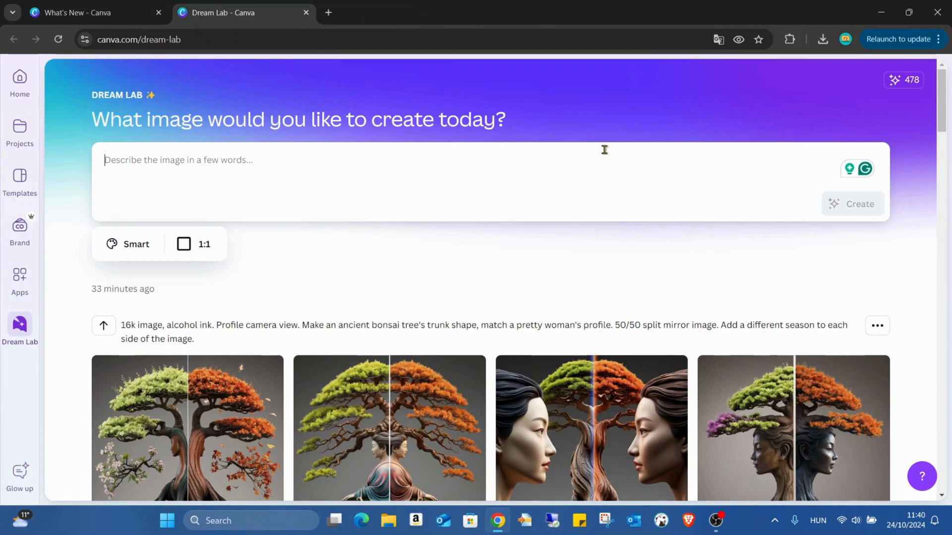
mouse_move(103, 326)
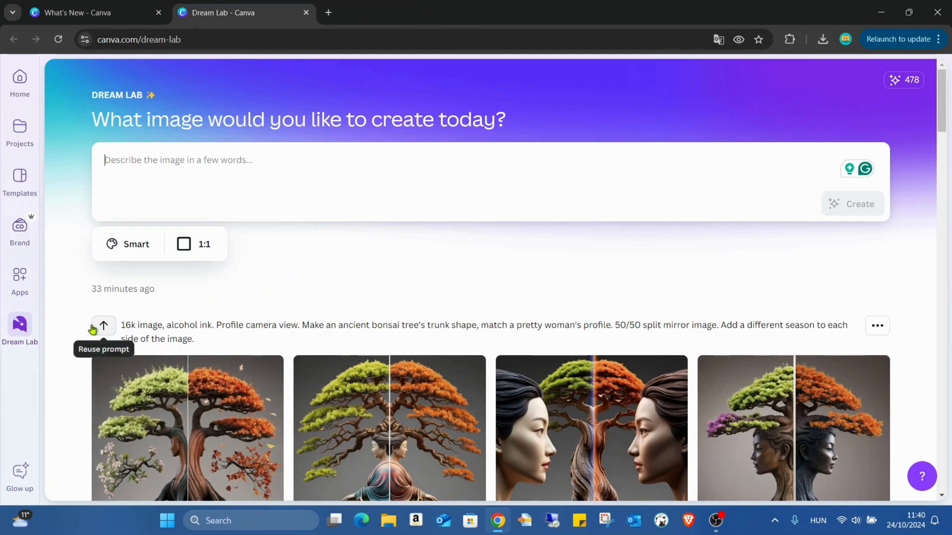
click(103, 326)
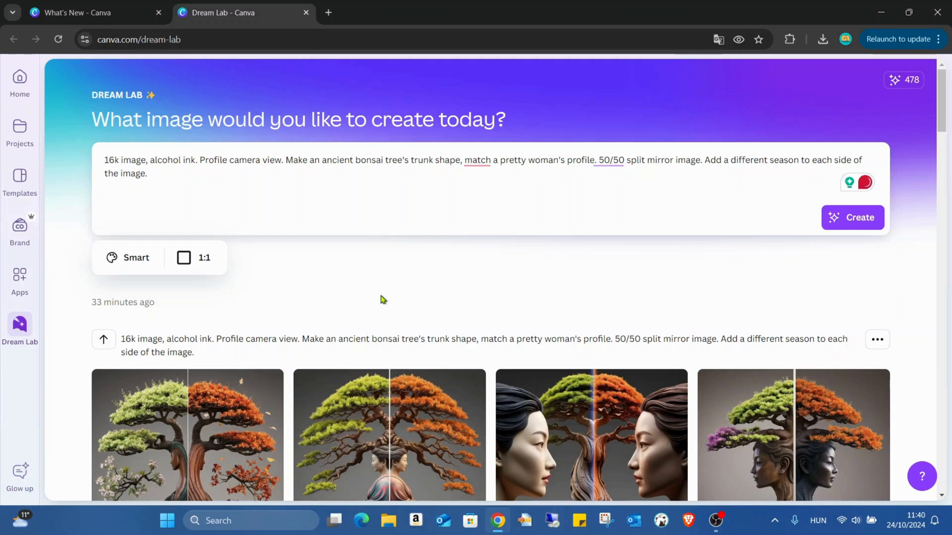
mouse_move(349, 311)
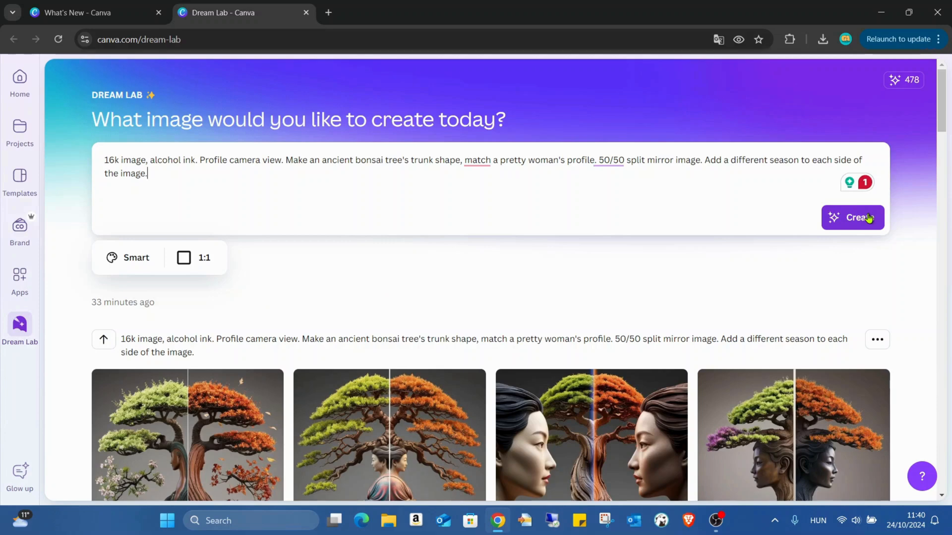
mouse_move(510, 308)
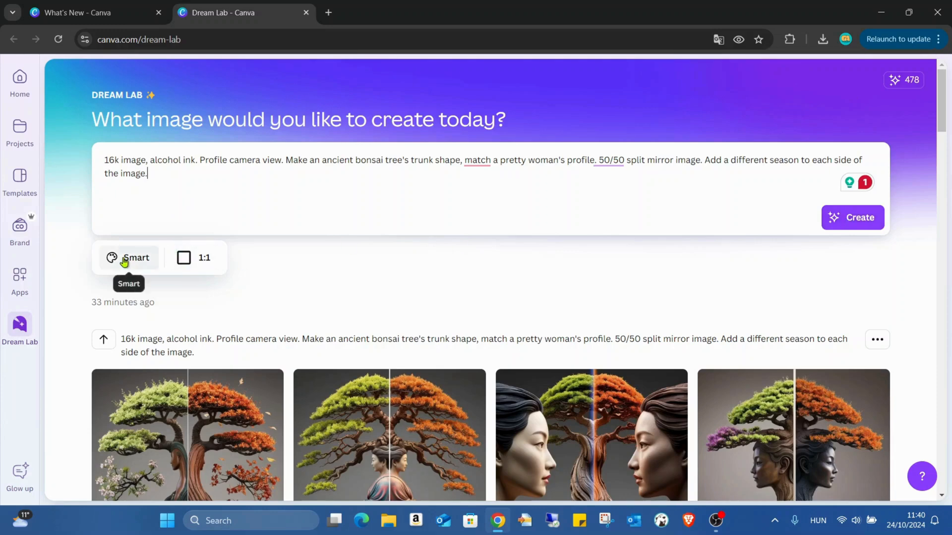
- Keep the 1:1 ratio, choose Pop Art style, and generate the bonsai images
click(195, 257)
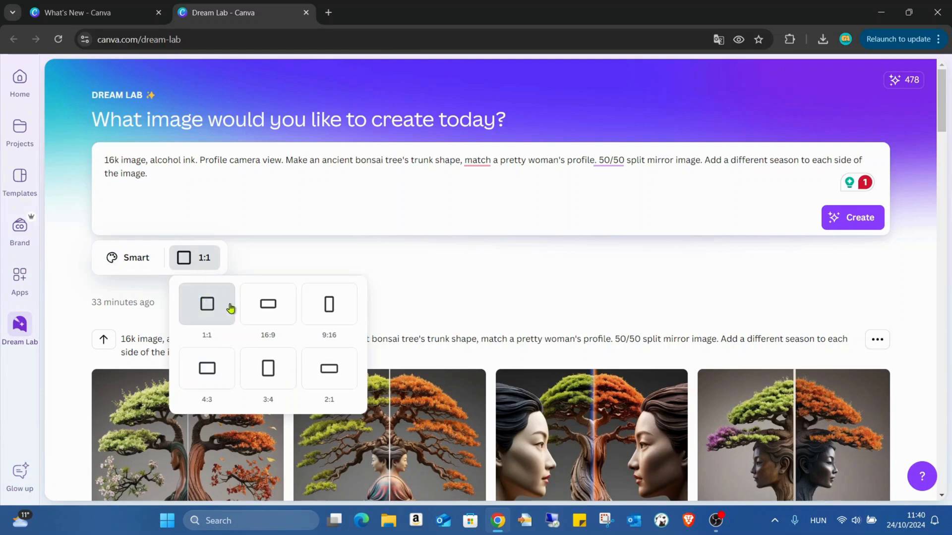
mouse_move(329, 310)
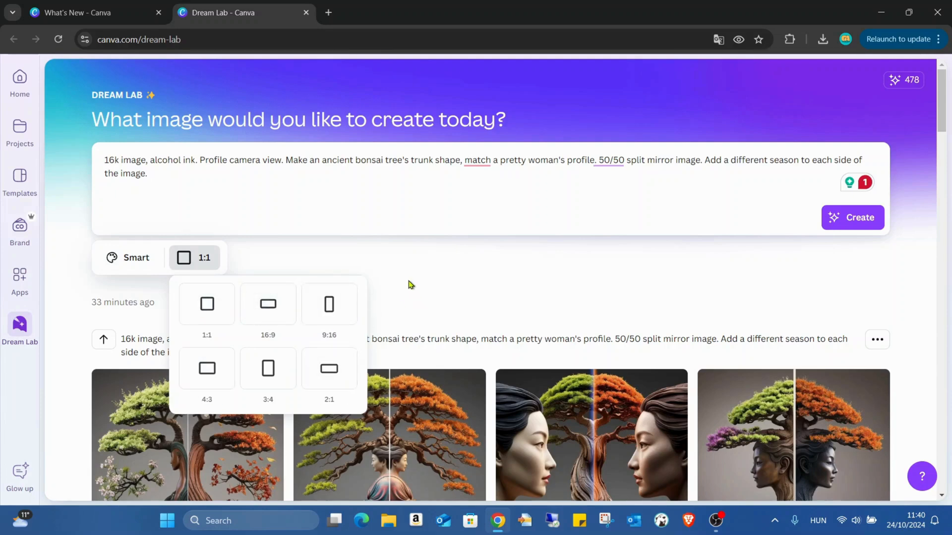
click(128, 258)
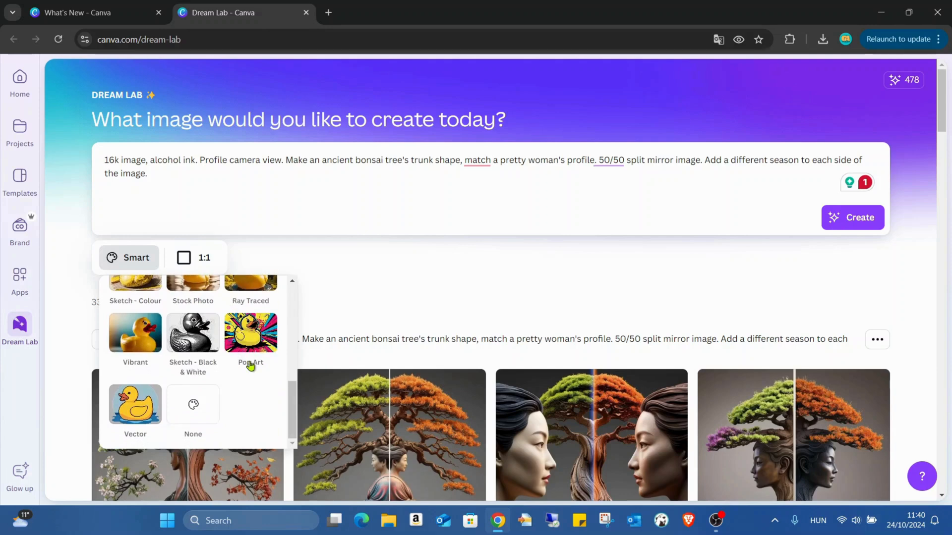
click(250, 333)
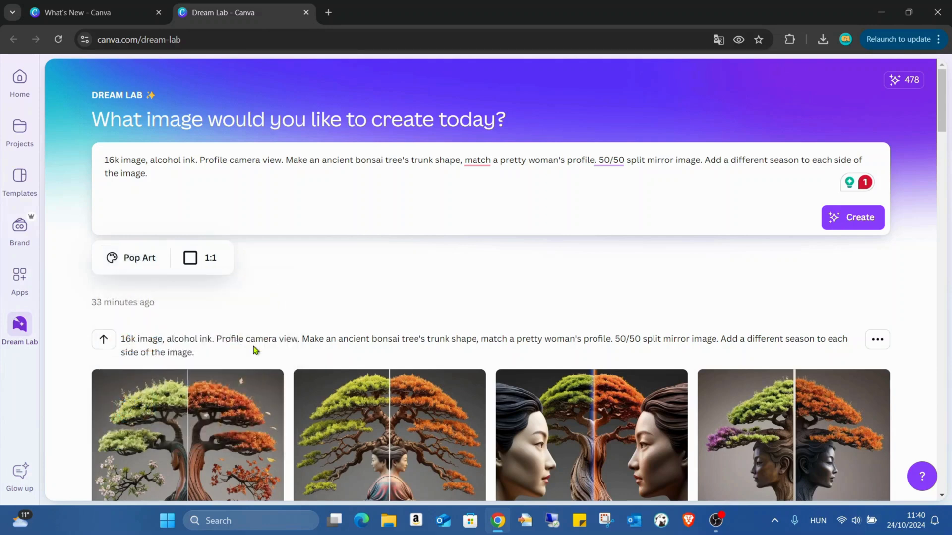
click(852, 218)
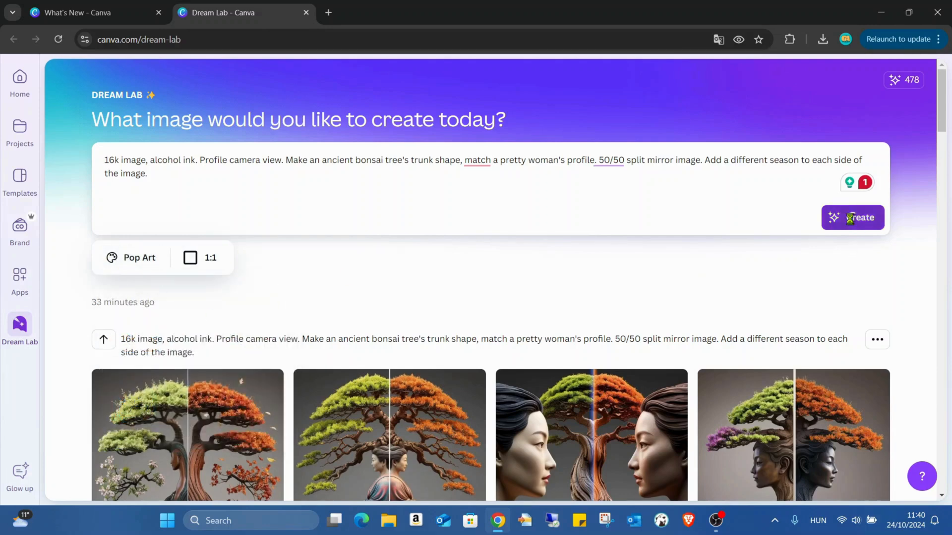
click(852, 217)
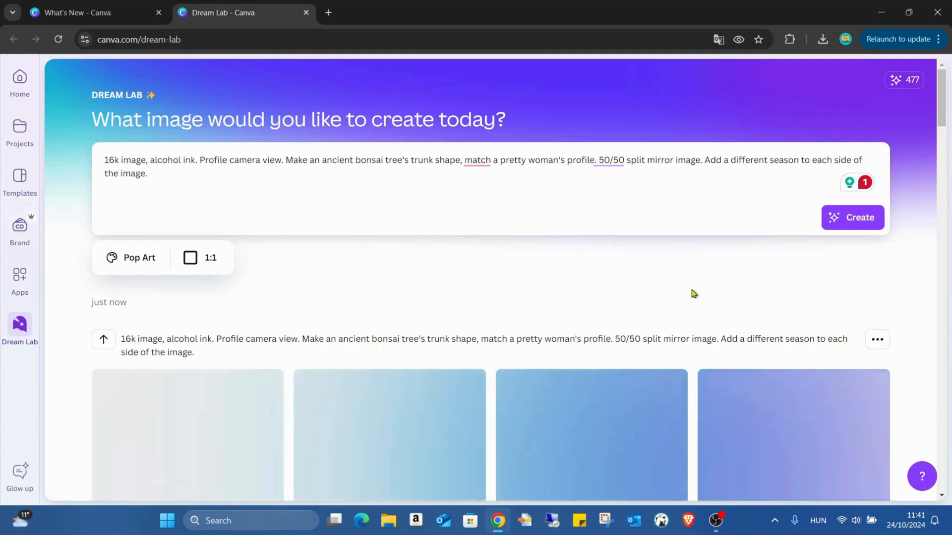
scroll(down, 3)
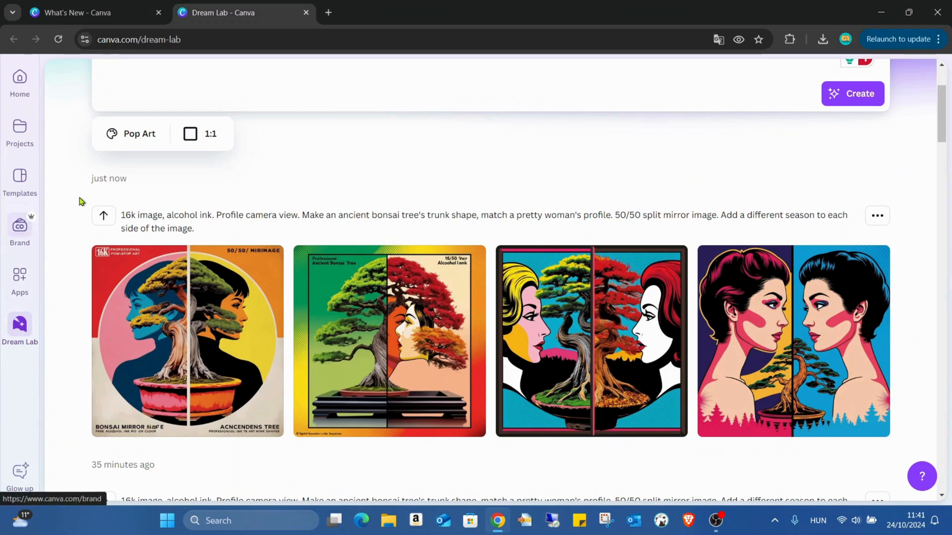
mouse_move(885, 185)
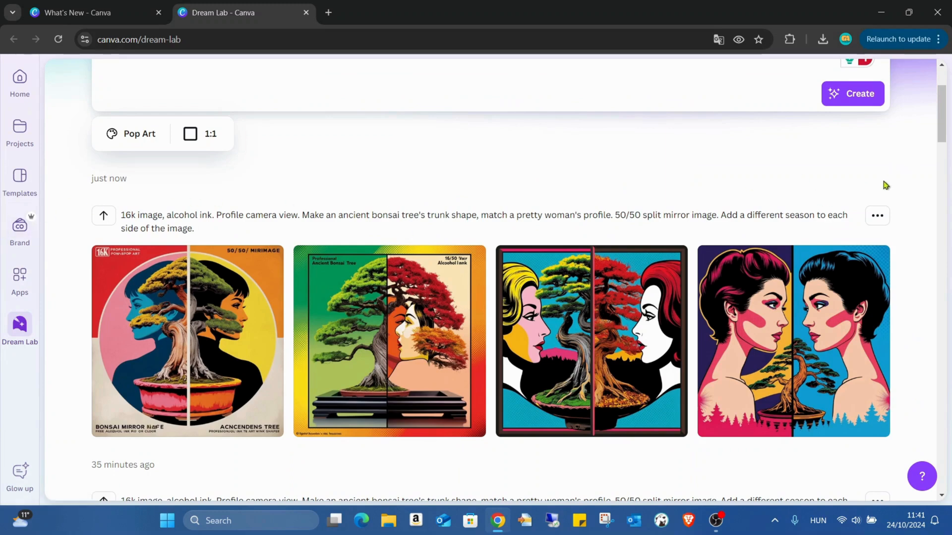
mouse_move(192, 195)
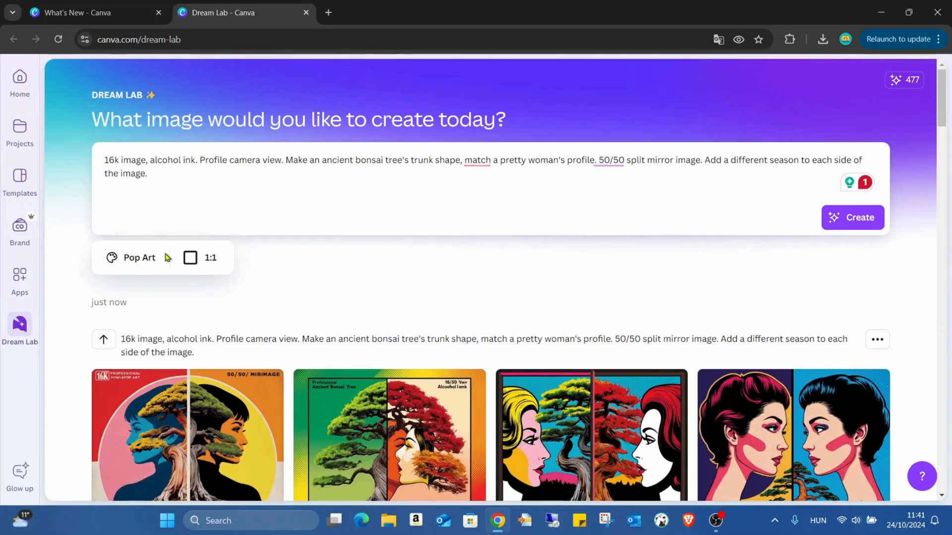
- Generate Macro-style bonsai-woman images and scroll to the four results
click(138, 257)
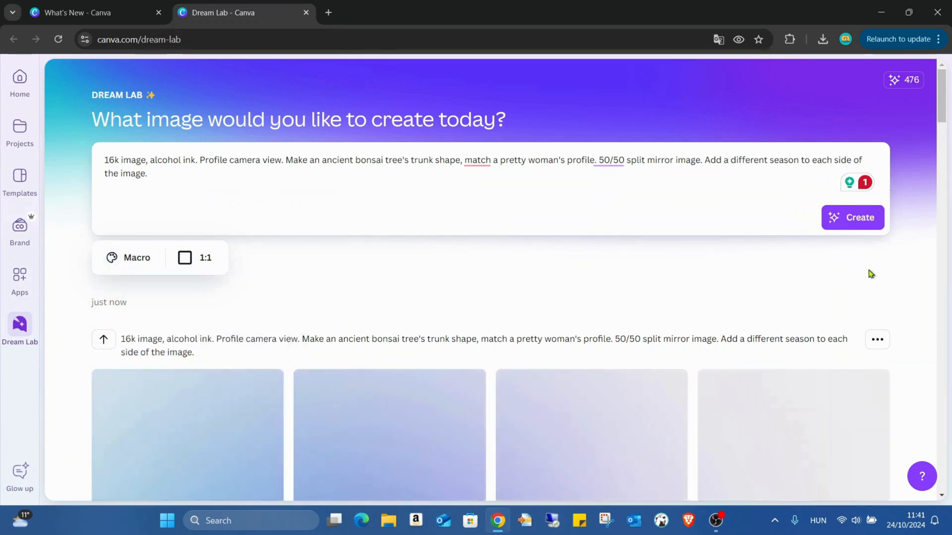
scroll(down, 3)
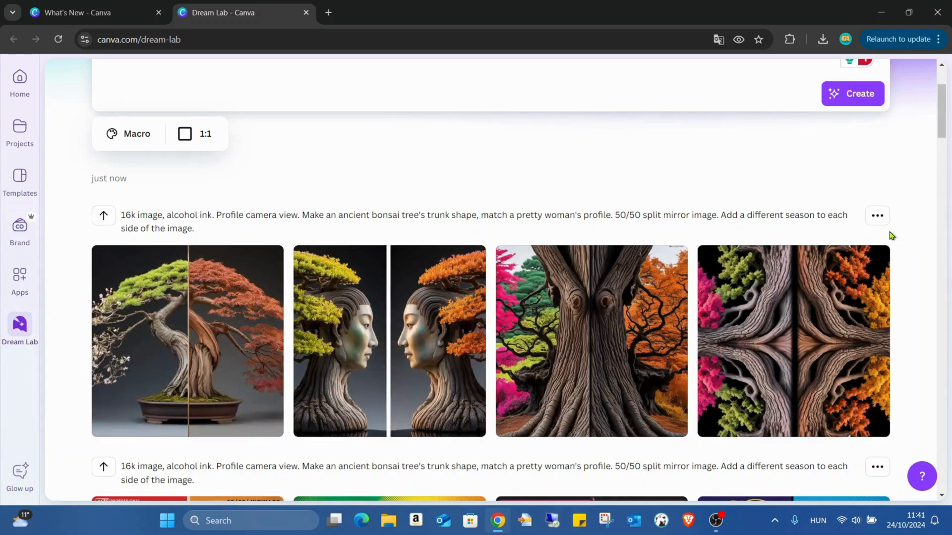
scroll(down, 3)
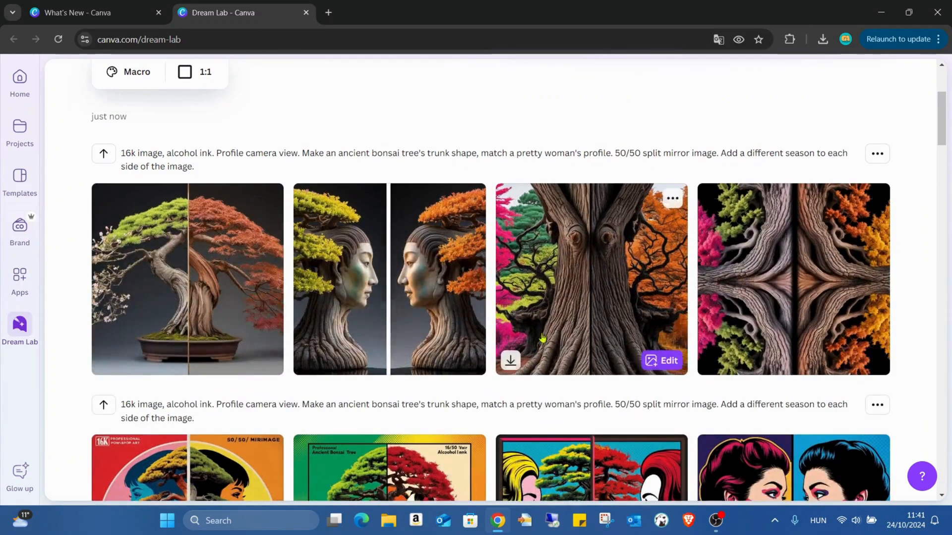
mouse_move(904, 247)
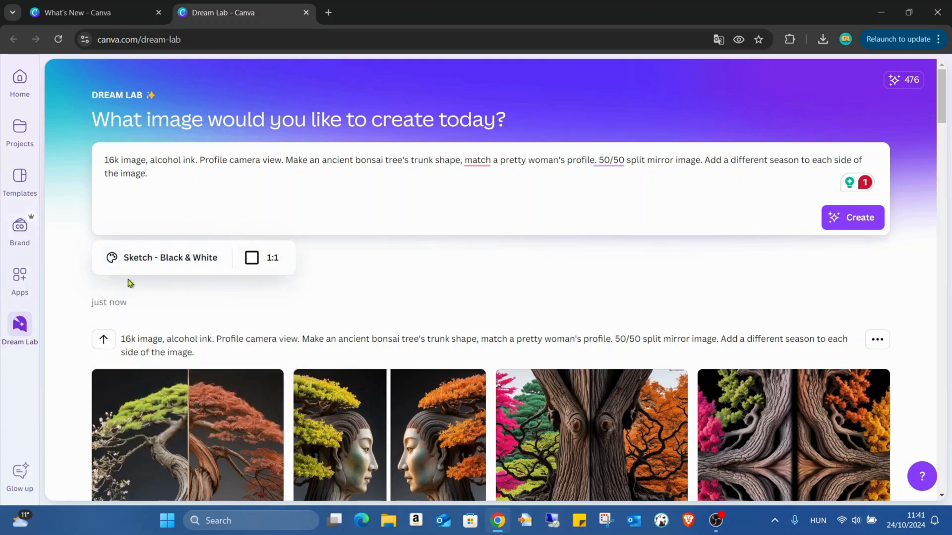
- Create with Sketch - Black & White and scroll to the four monochrome results
click(852, 217)
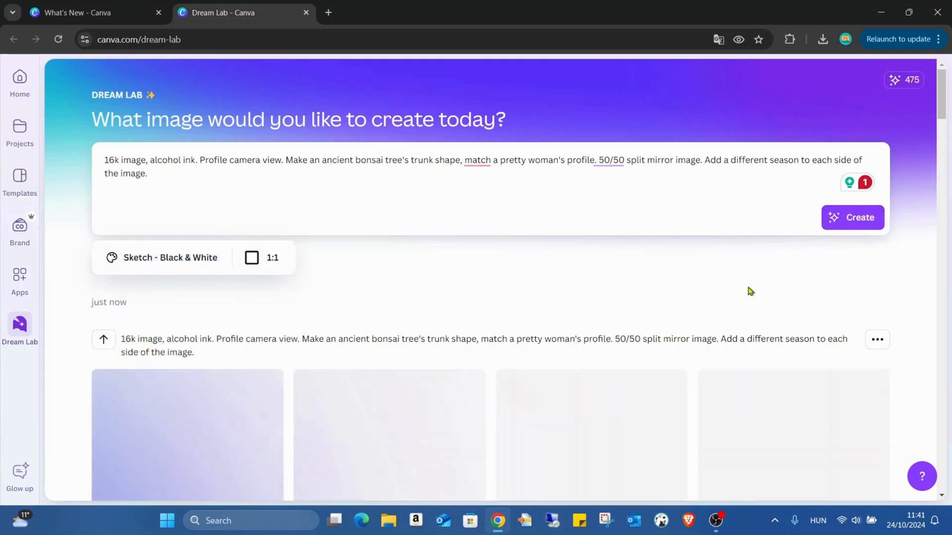
scroll(down, 3)
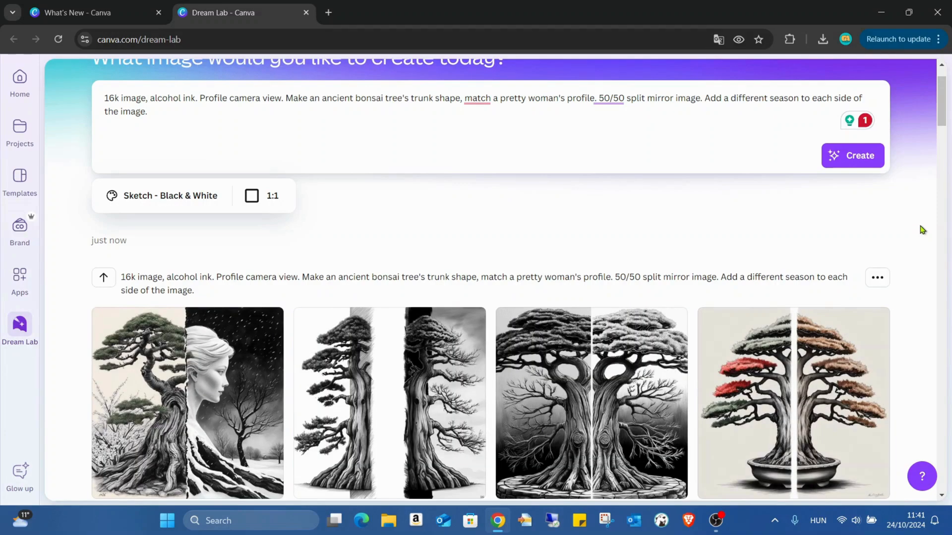
scroll(down, 3)
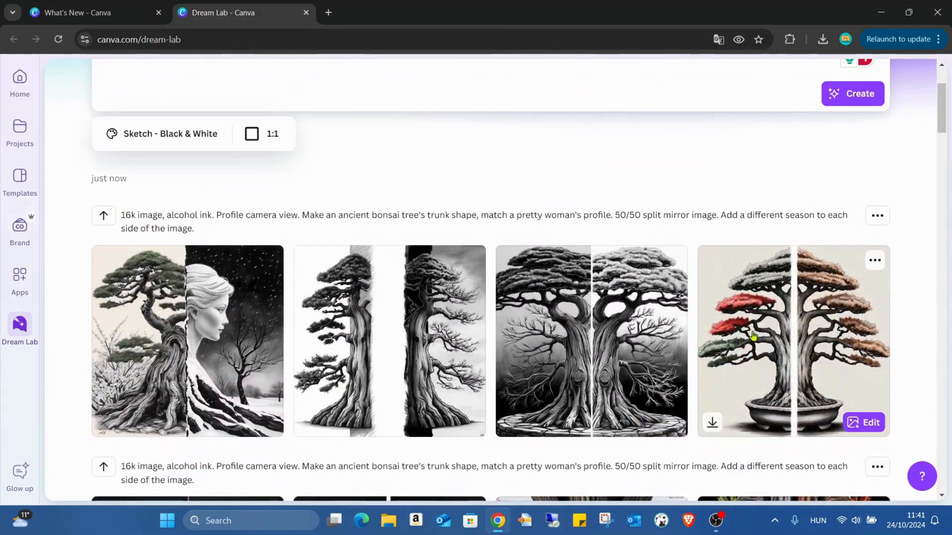
mouse_move(721, 337)
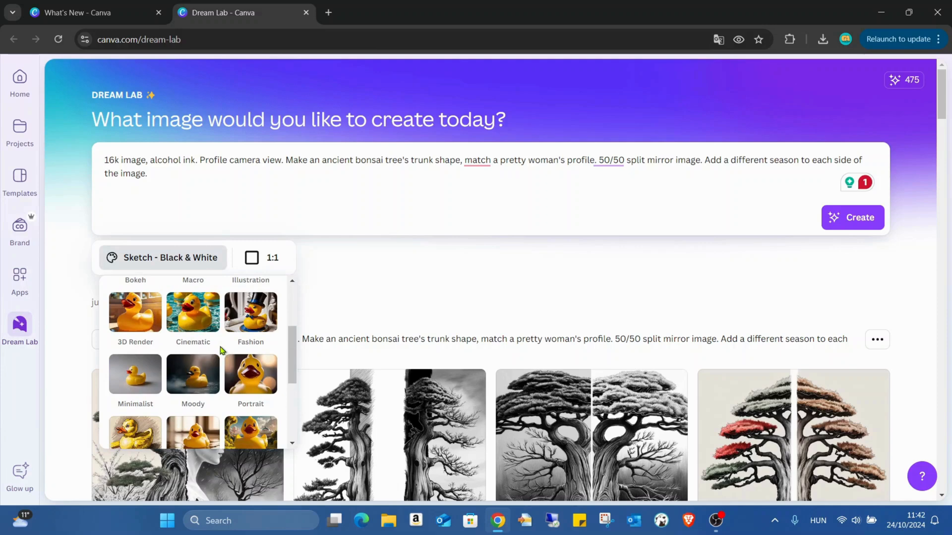
mouse_move(213, 320)
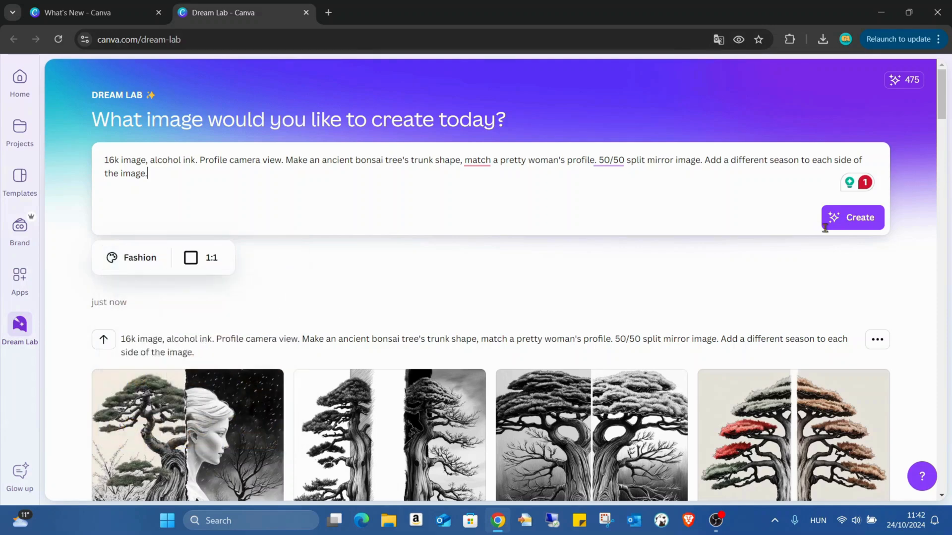
- Create Fashion-style bonsai-woman split-season images and scroll down to view the four results
click(852, 217)
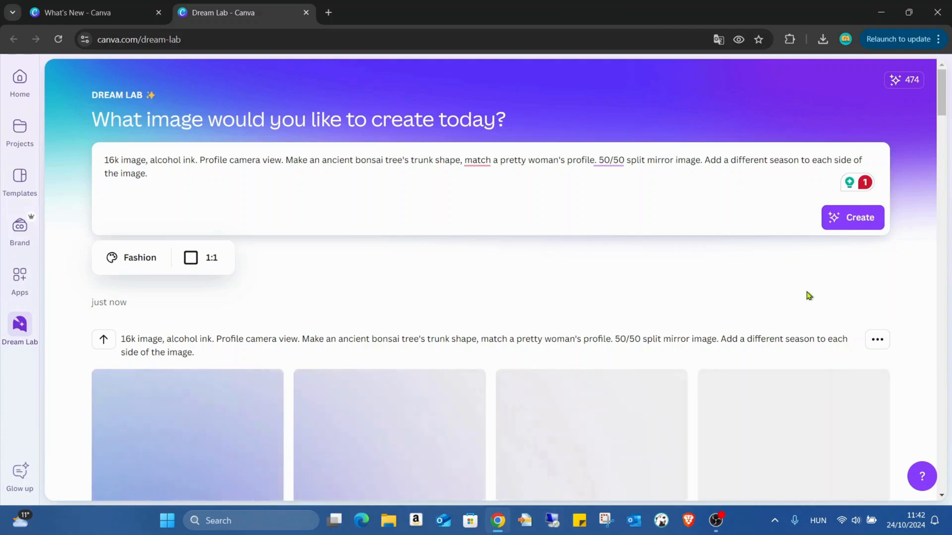
scroll(down, 3)
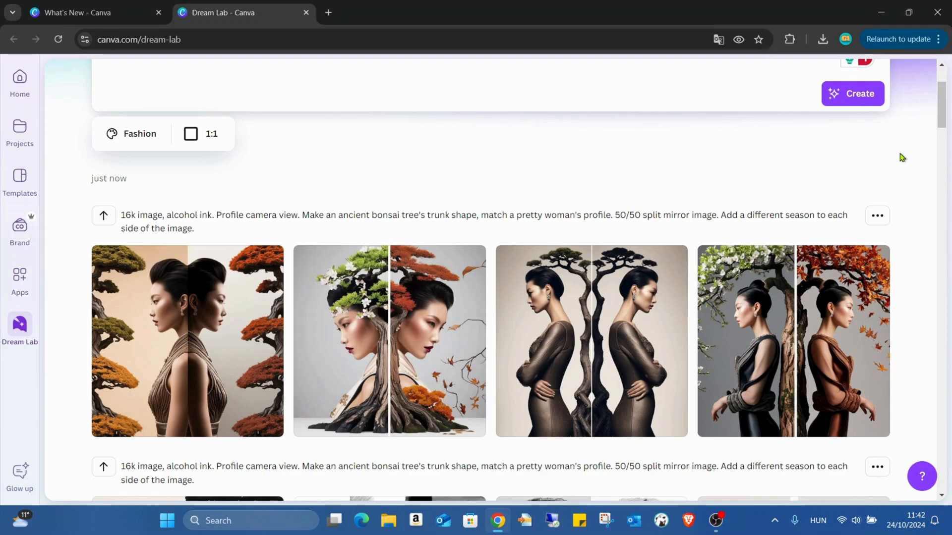
mouse_move(161, 343)
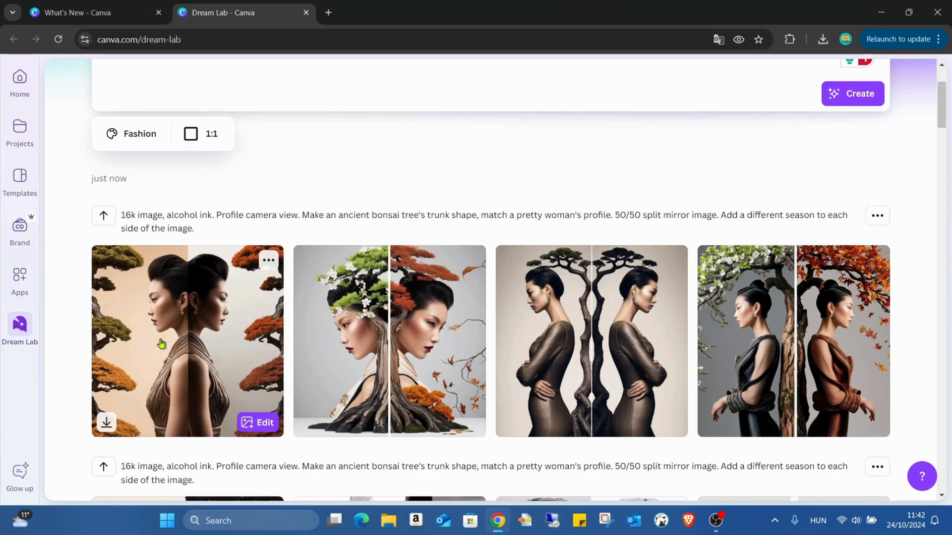
mouse_move(444, 305)
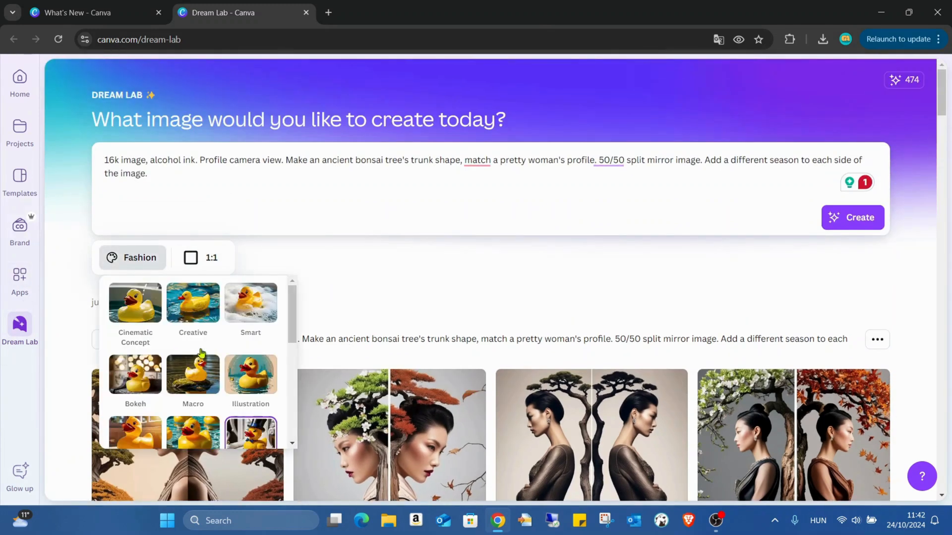
mouse_move(265, 328)
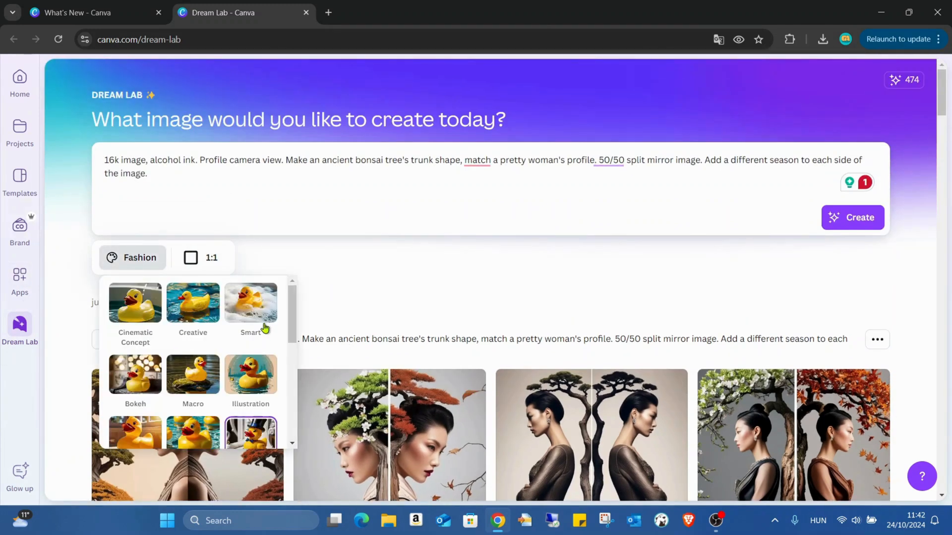
mouse_move(265, 295)
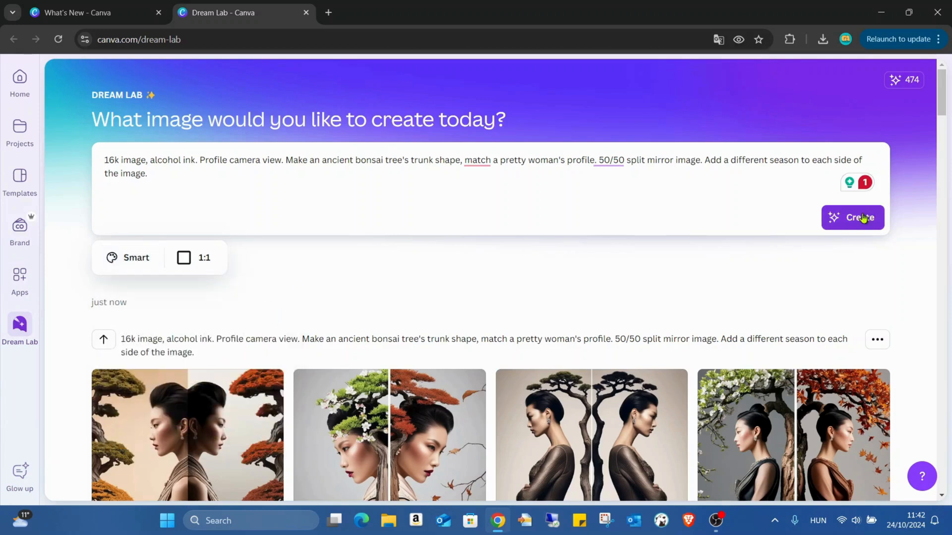
- Generate Smart-style split-season bonsai-woman images and scroll through the eight new results
click(853, 217)
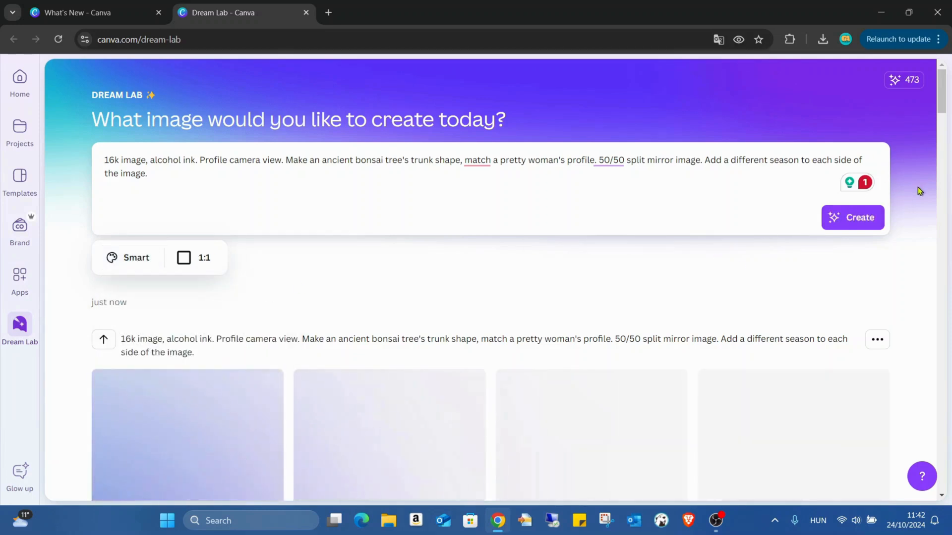
scroll(down, 3)
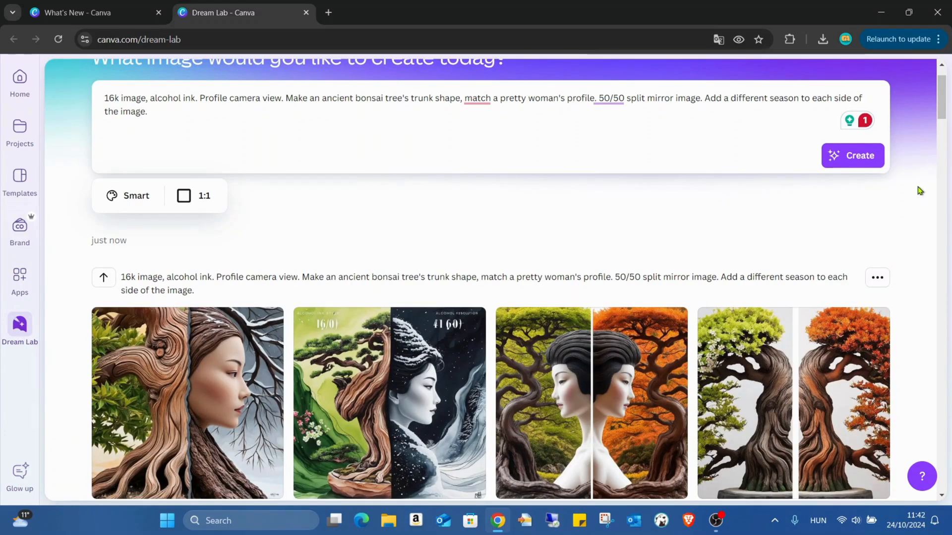
scroll(down, 3)
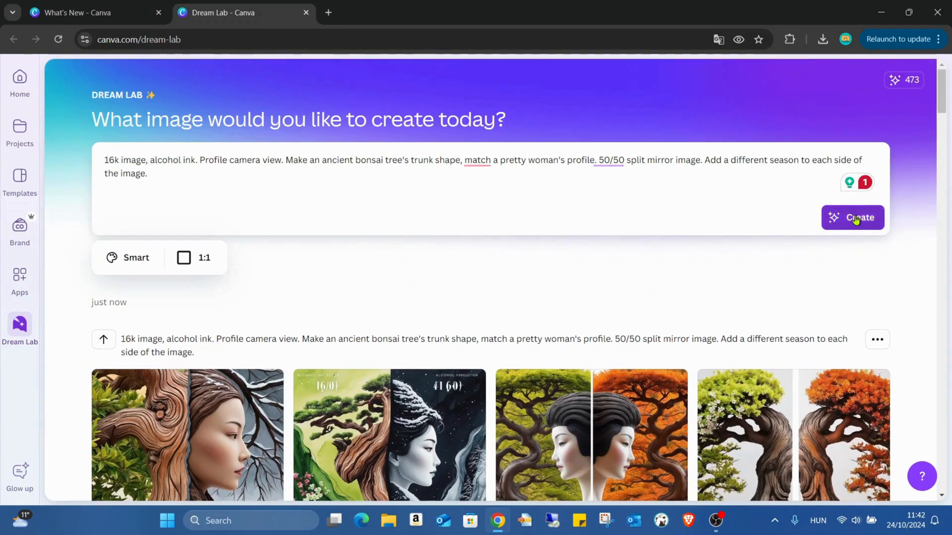
scroll(down, 3)
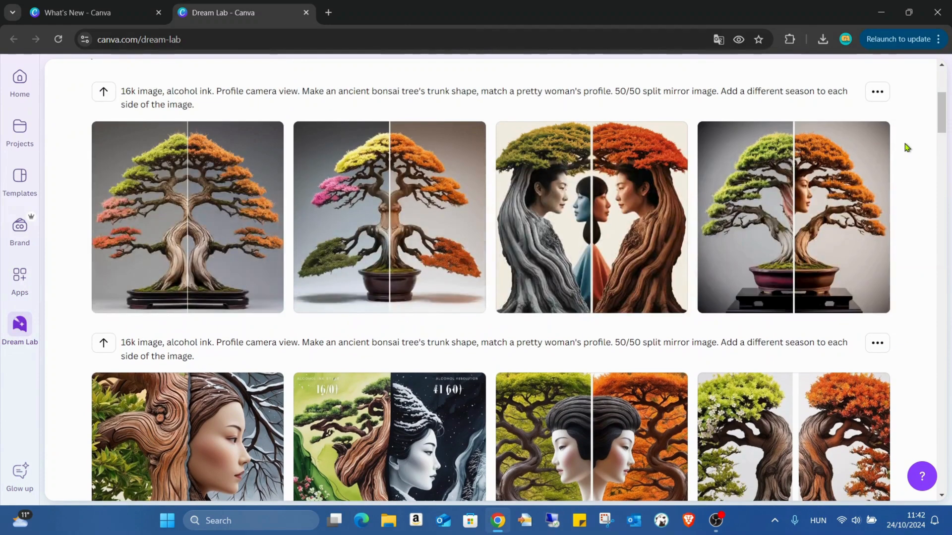
scroll(down, 3)
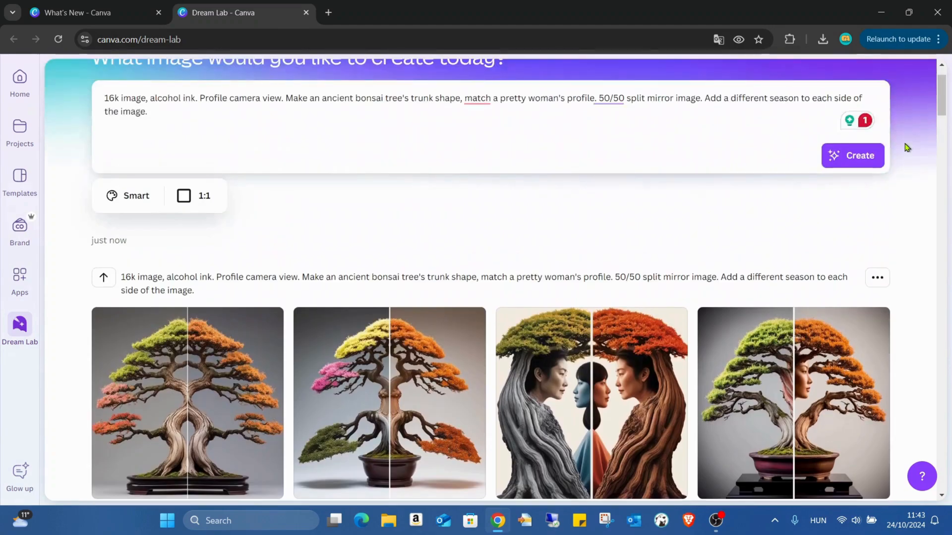
scroll(down, 3)
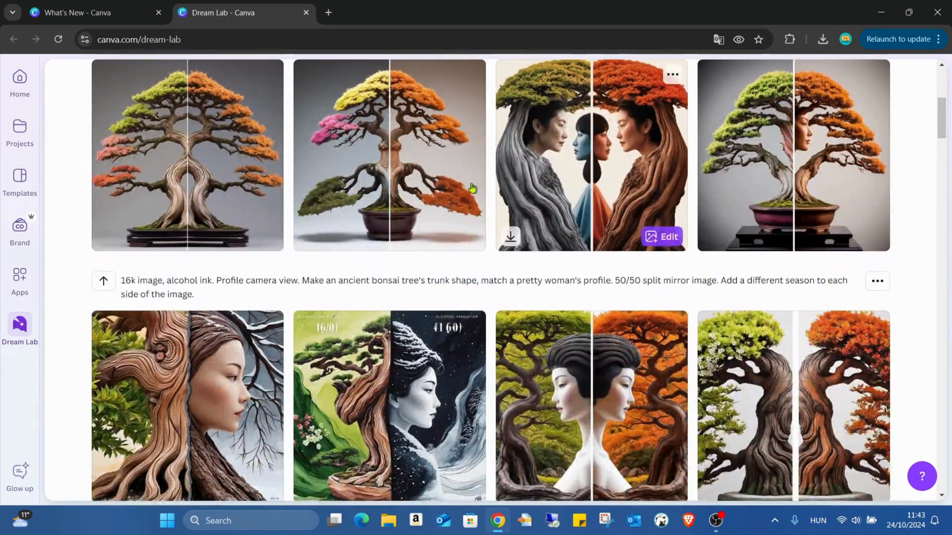
mouse_move(712, 183)
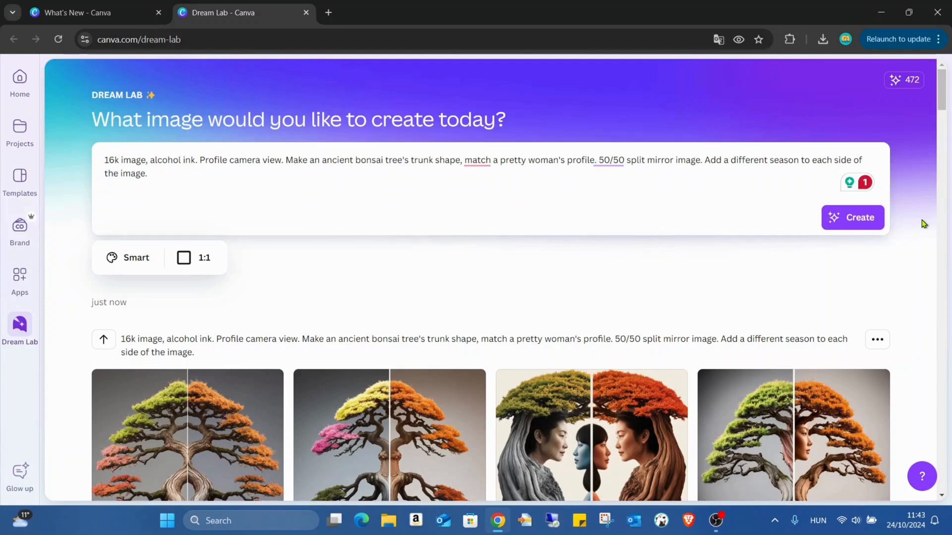
- Switch to the Creative style, create four images, and scroll through new and earlier results
click(127, 258)
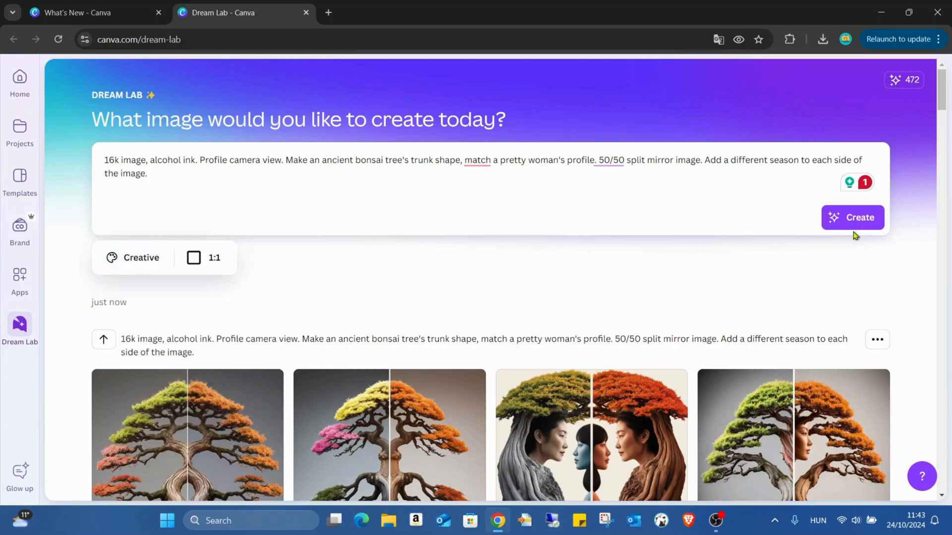
click(852, 217)
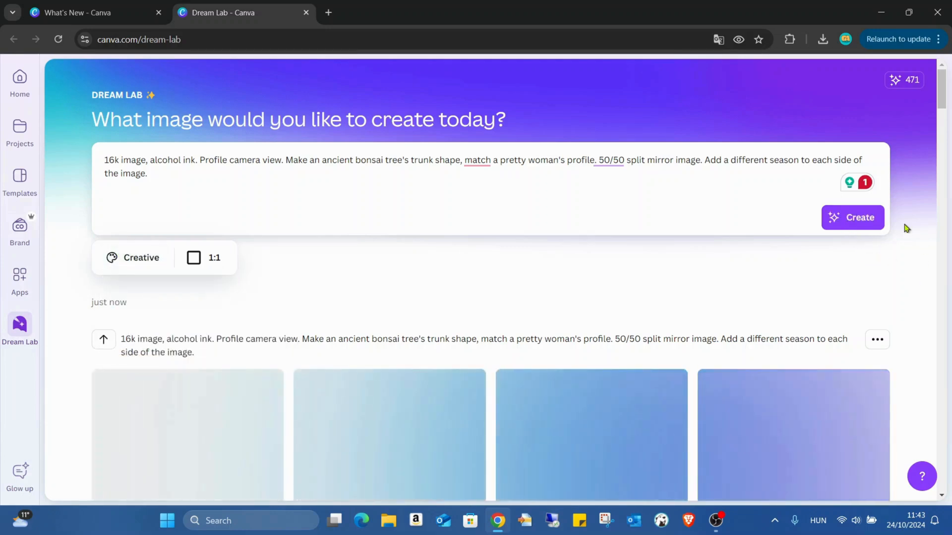
scroll(down, 3)
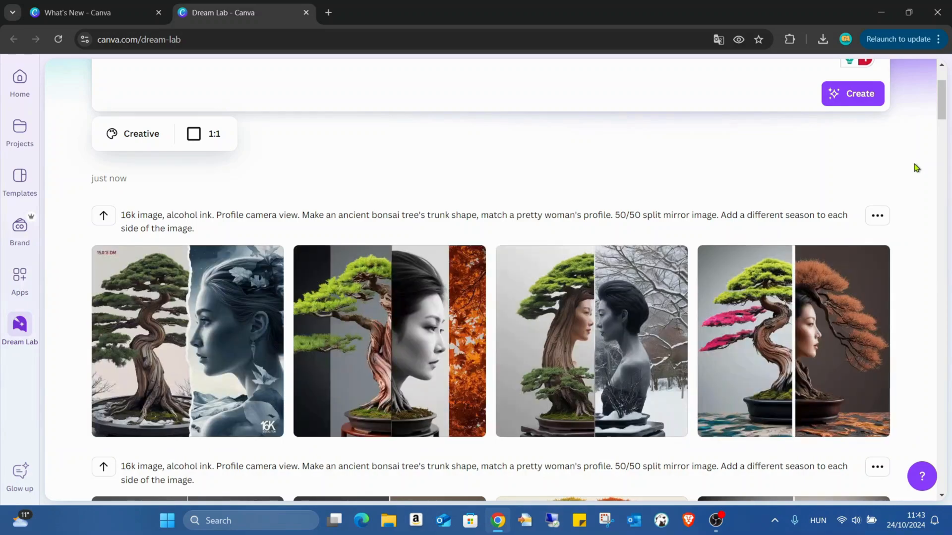
scroll(down, 3)
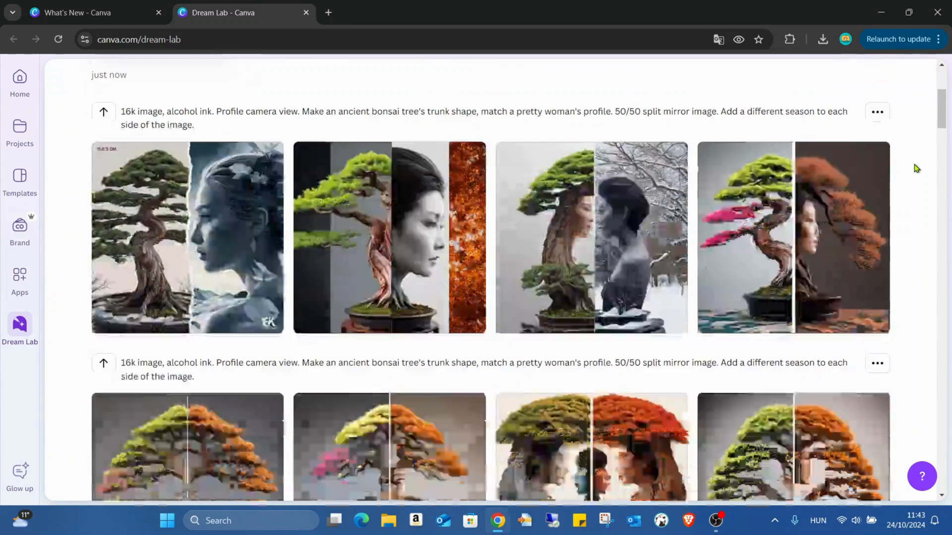
scroll(down, 3)
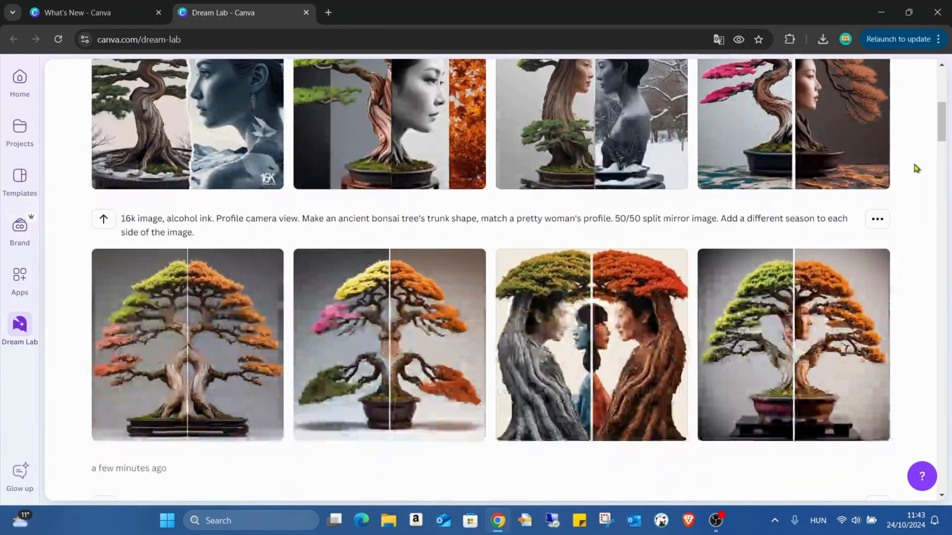
mouse_move(268, 320)
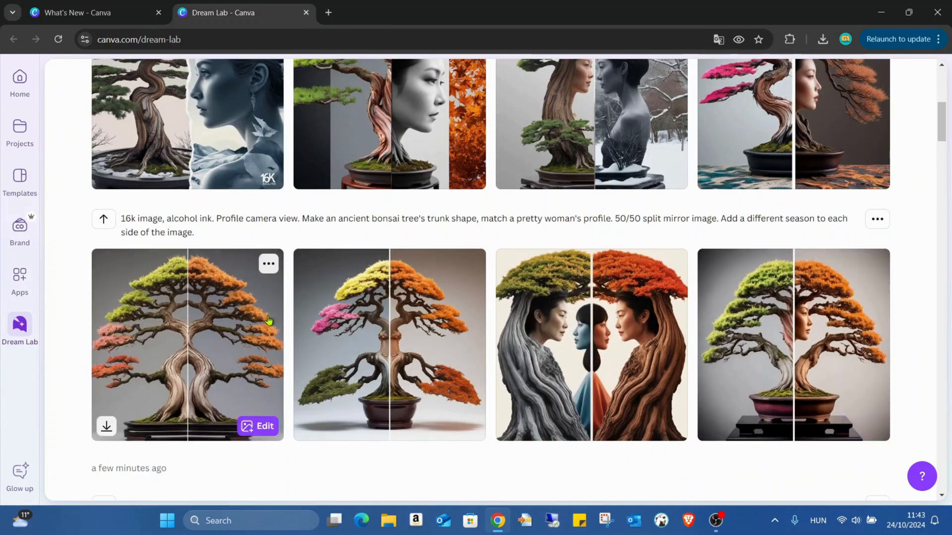